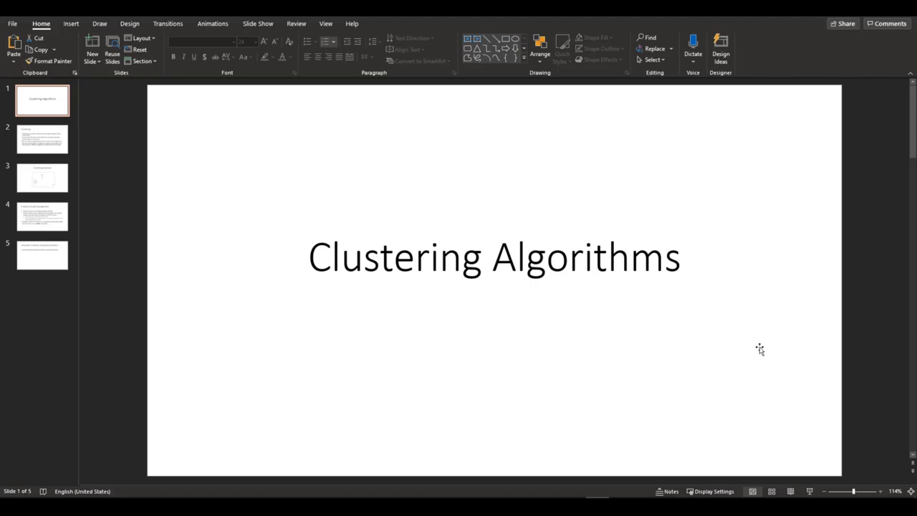
mouse_move(672, 326)
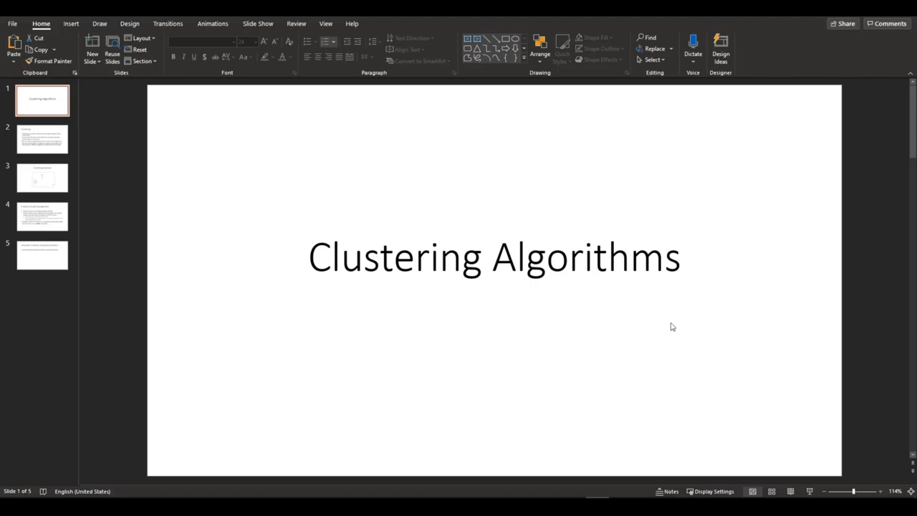
Step: Advance through slide 2 (Clustering) to slide 3, the Clustering Example scatter plot
click(42, 138)
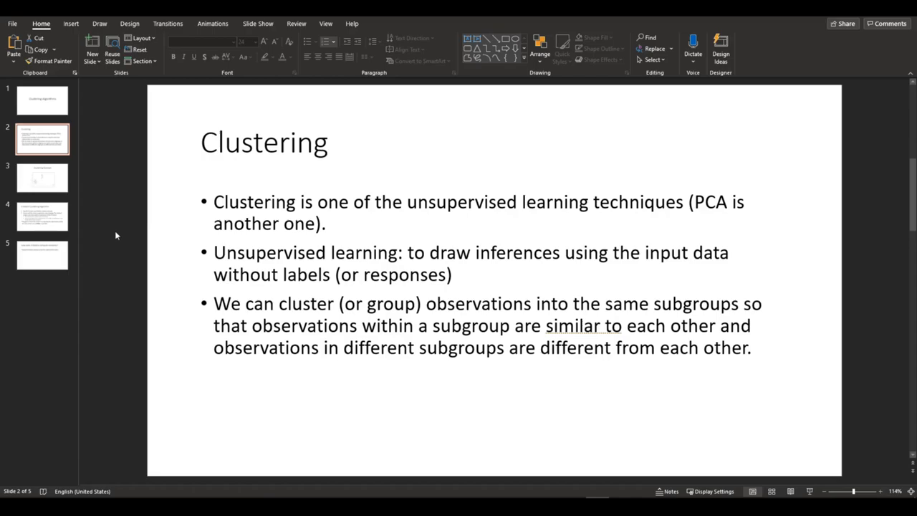
mouse_move(116, 247)
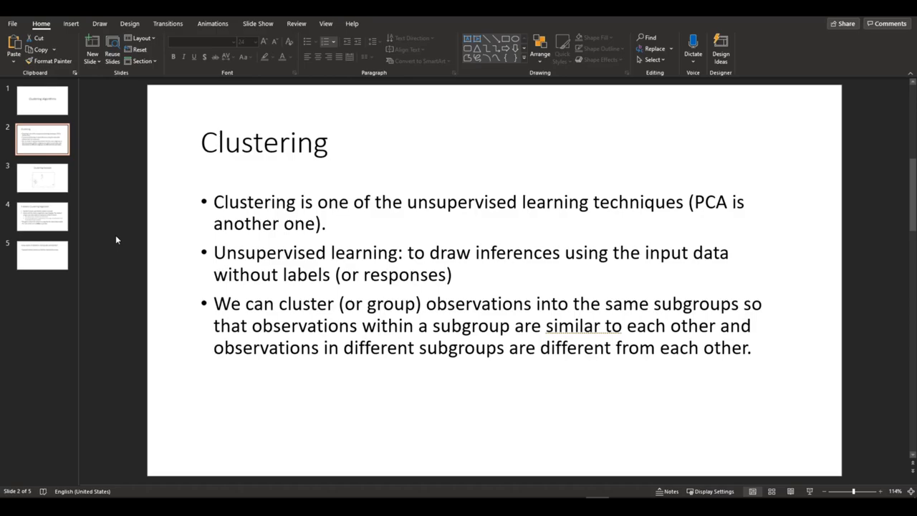
mouse_move(111, 273)
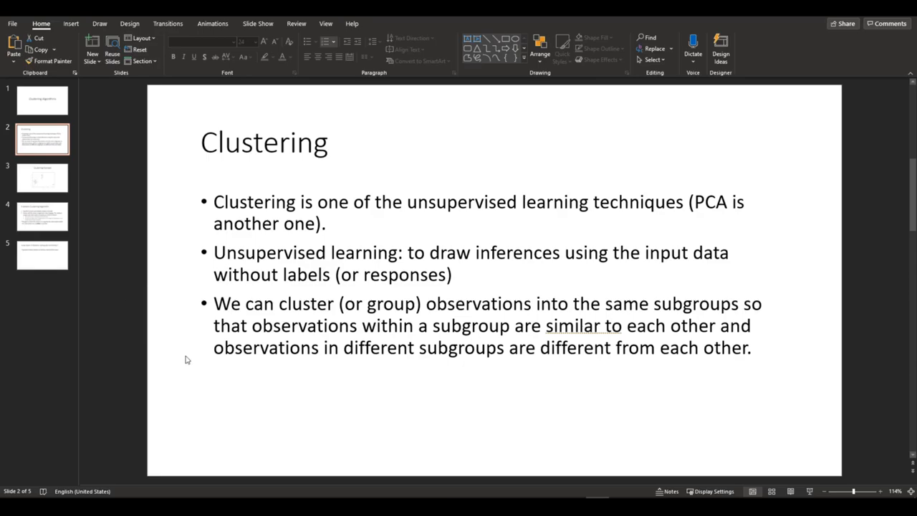
mouse_move(180, 373)
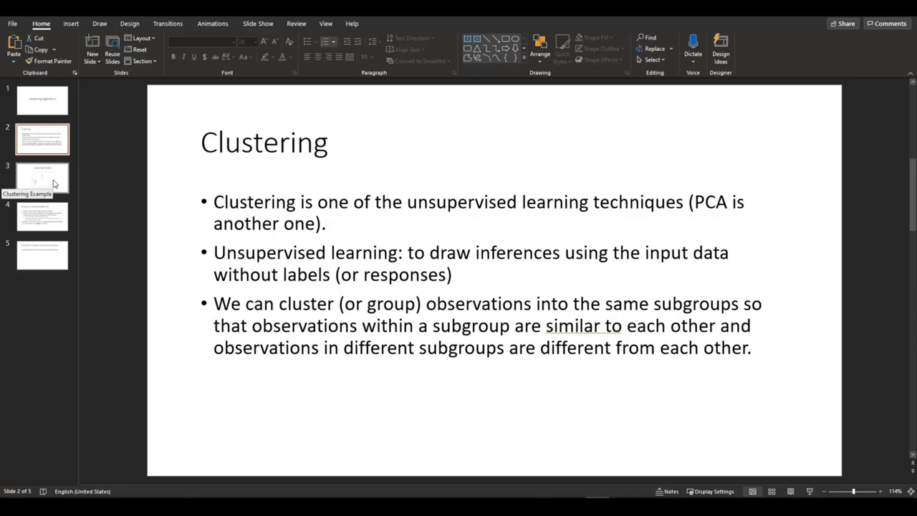
click(42, 178)
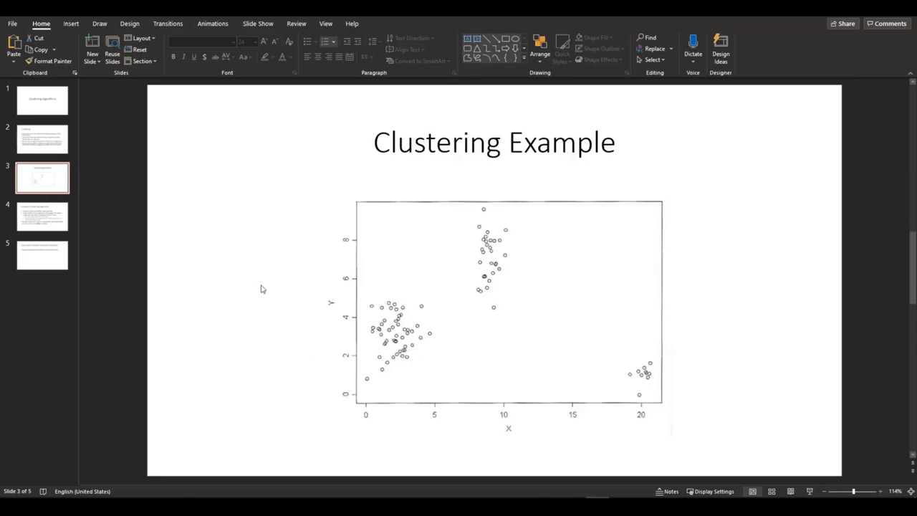
mouse_move(430, 357)
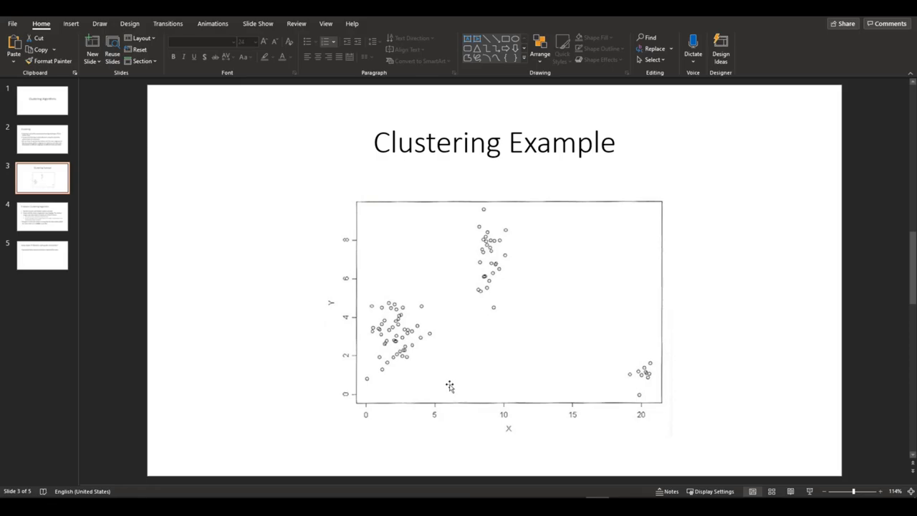
mouse_move(426, 314)
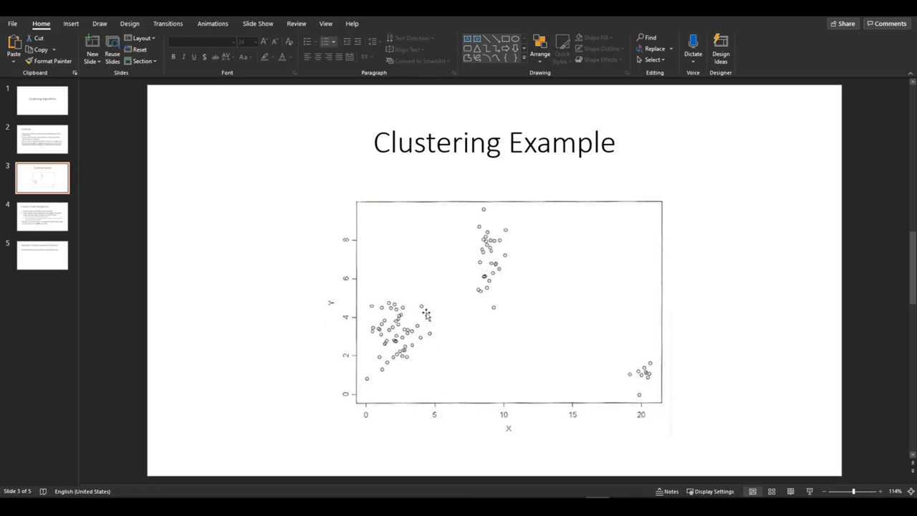
mouse_move(645, 406)
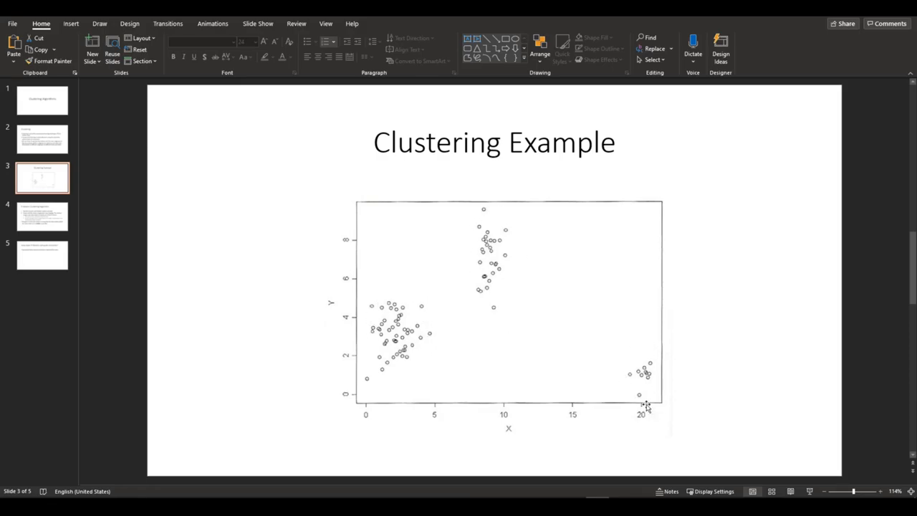
mouse_move(41, 216)
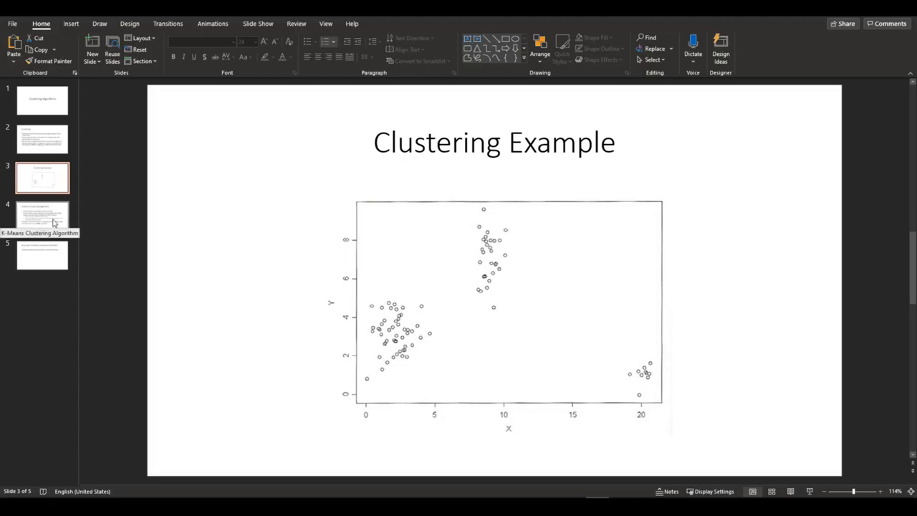
Step: Display slide 4, K-Means Clustering Algorithm, in the PowerPoint deck
click(42, 216)
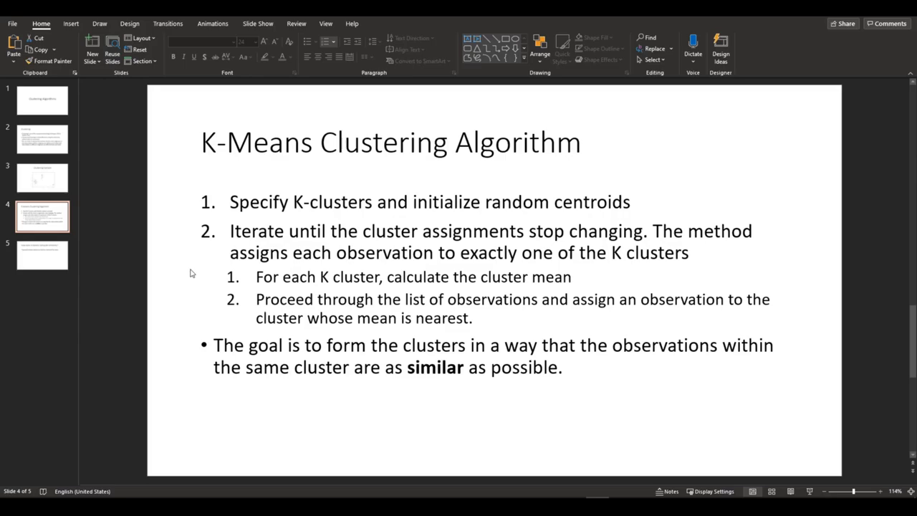
mouse_move(187, 294)
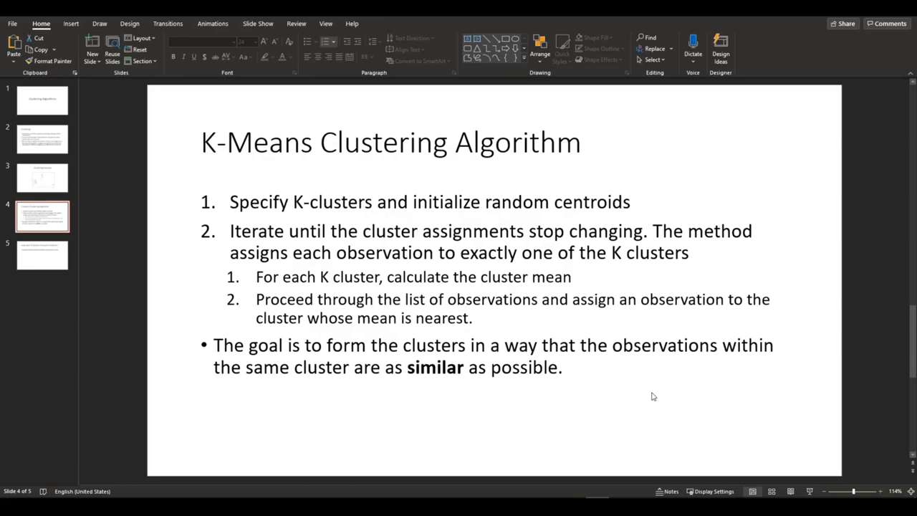
mouse_move(653, 396)
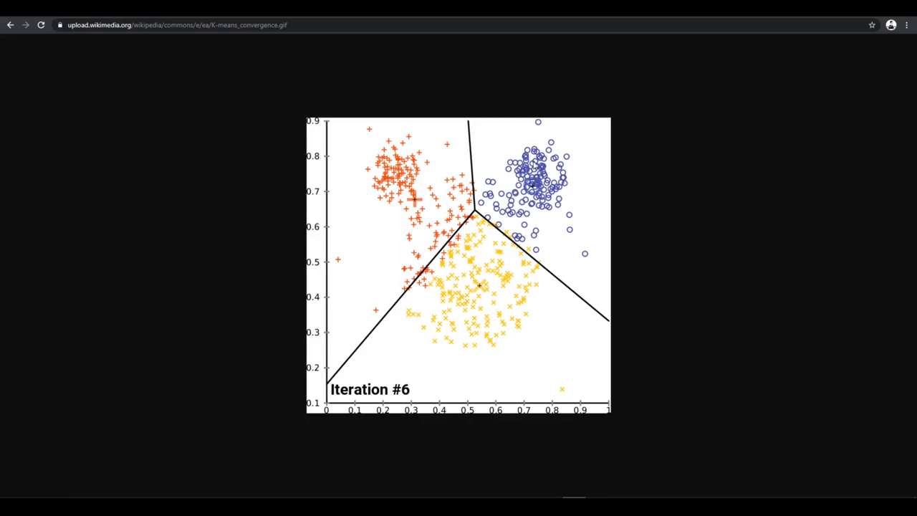
Step: Switch from the Chrome convergence GIF back to the K-Means Clustering Algorithm slide
click(41, 25)
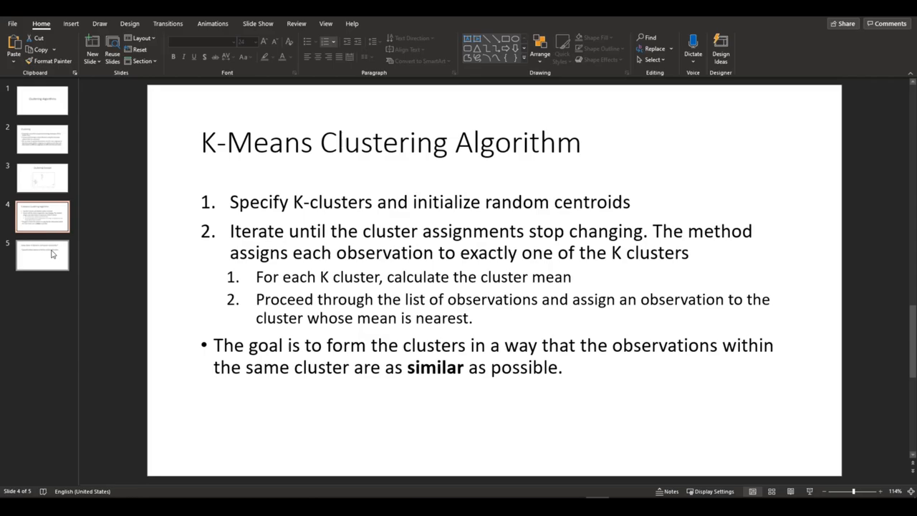
click(41, 255)
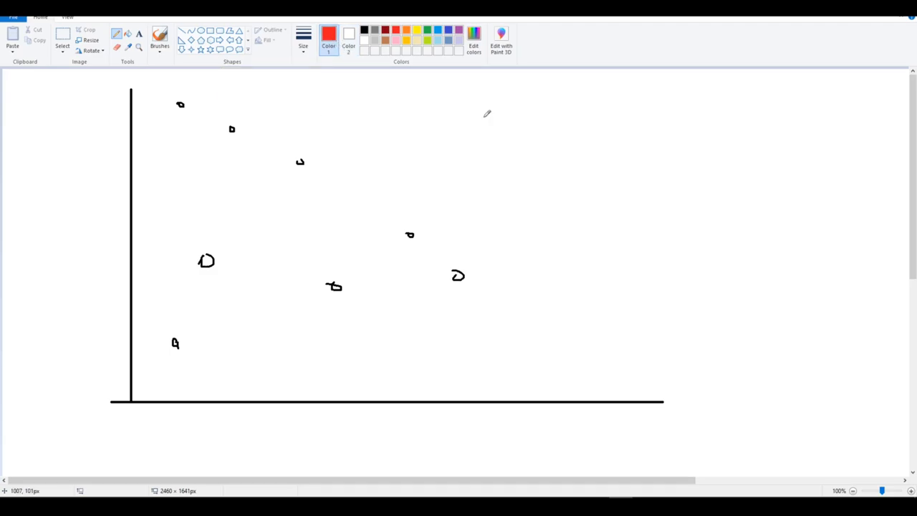
mouse_move(495, 118)
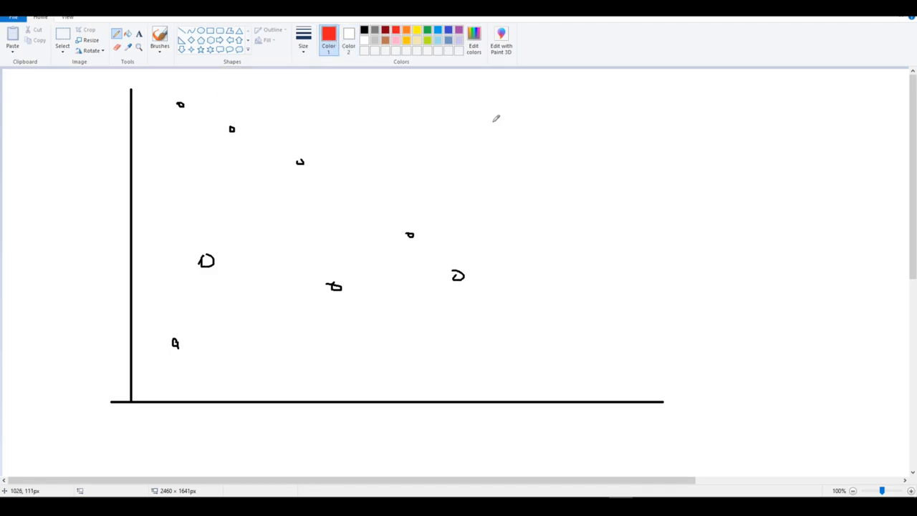
mouse_move(206, 89)
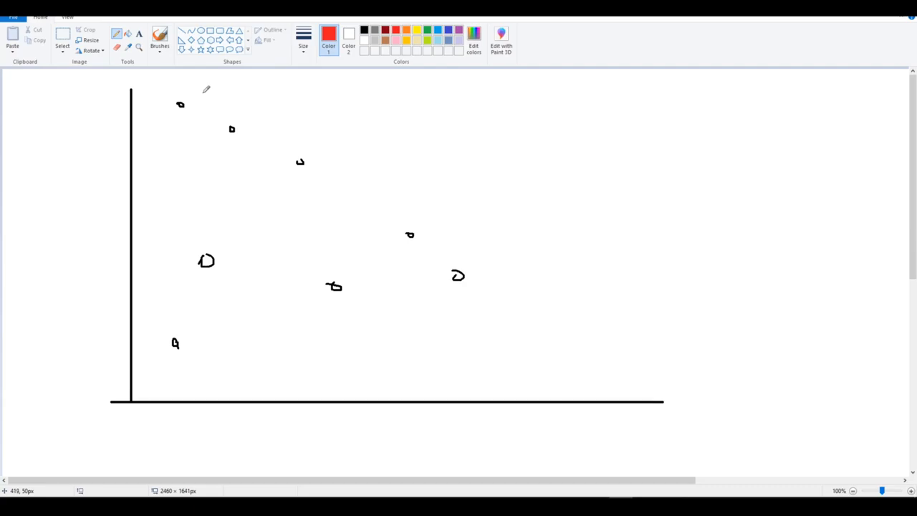
mouse_move(194, 97)
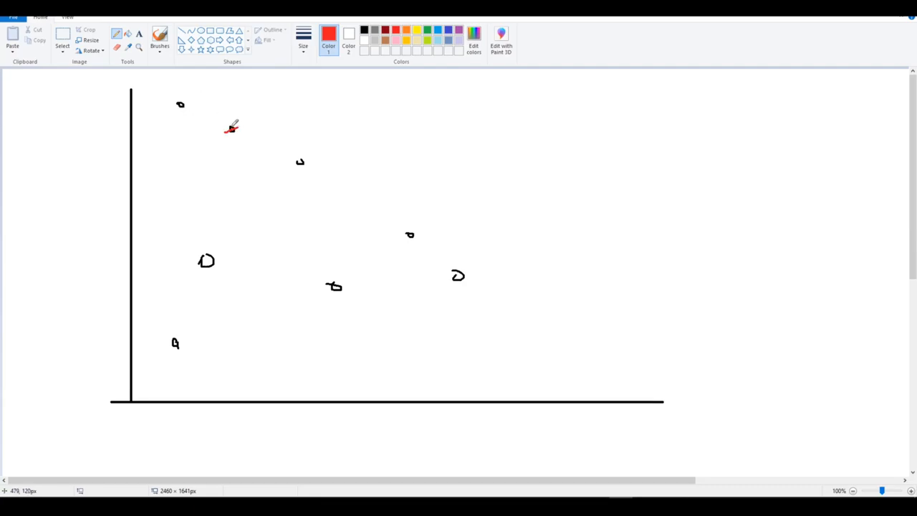
Step: Mark middle and lower-left starting centroids, then circle the top two points as one cluster
drag(231, 128, 301, 164)
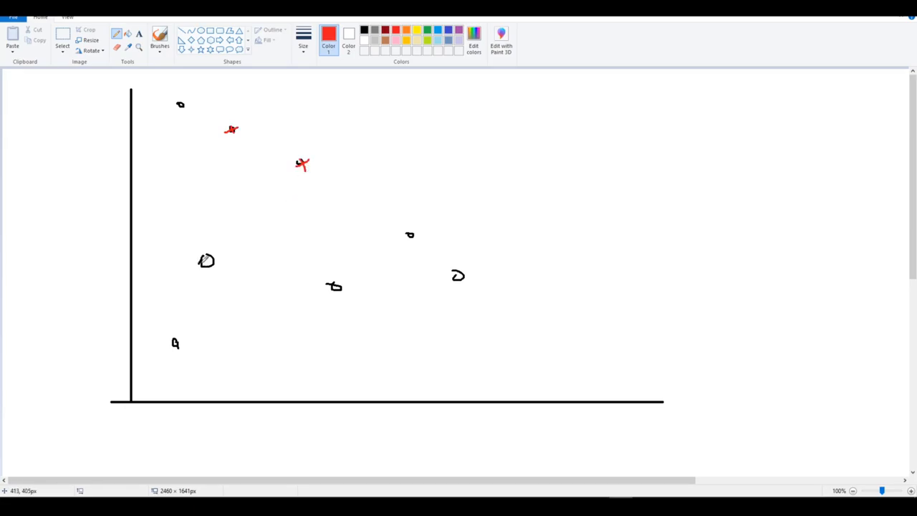
drag(204, 258, 215, 270)
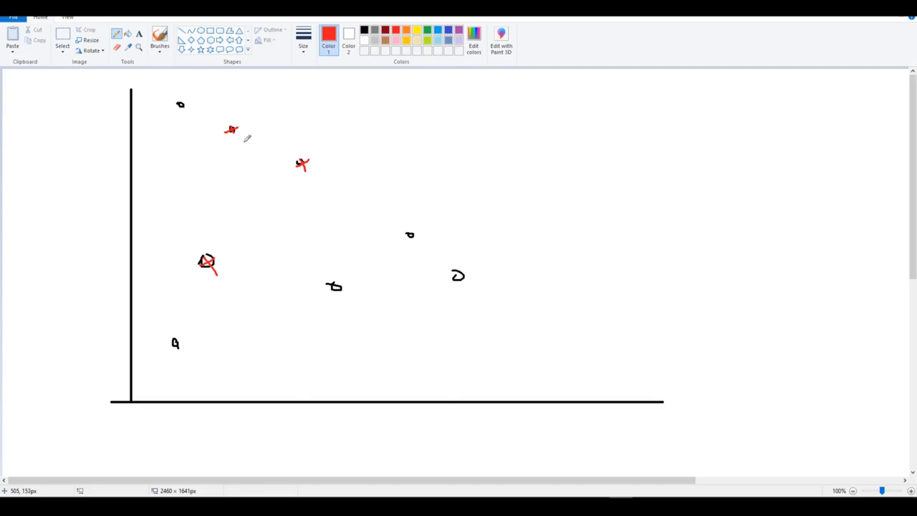
mouse_move(257, 139)
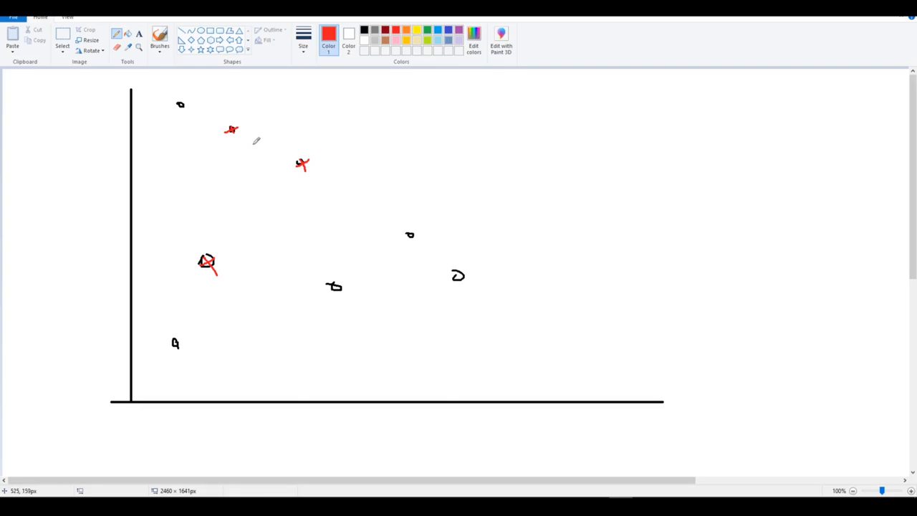
mouse_move(214, 104)
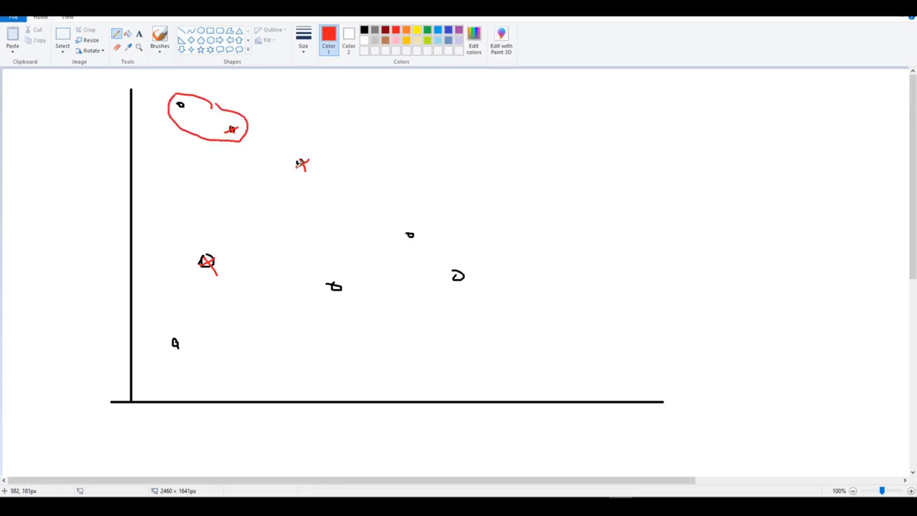
drag(301, 163, 459, 279)
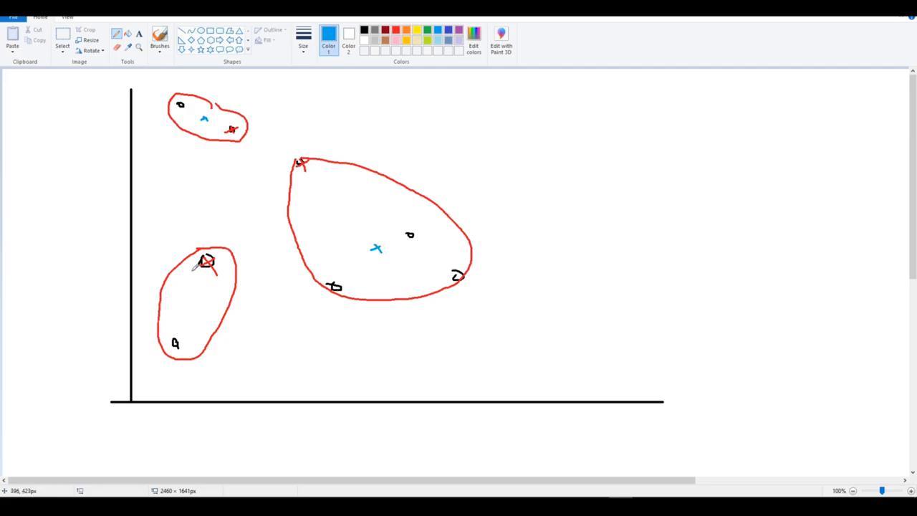
Step: Draw a blue outline around a reassigned cluster in the Paint sketch
drag(187, 304, 200, 297)
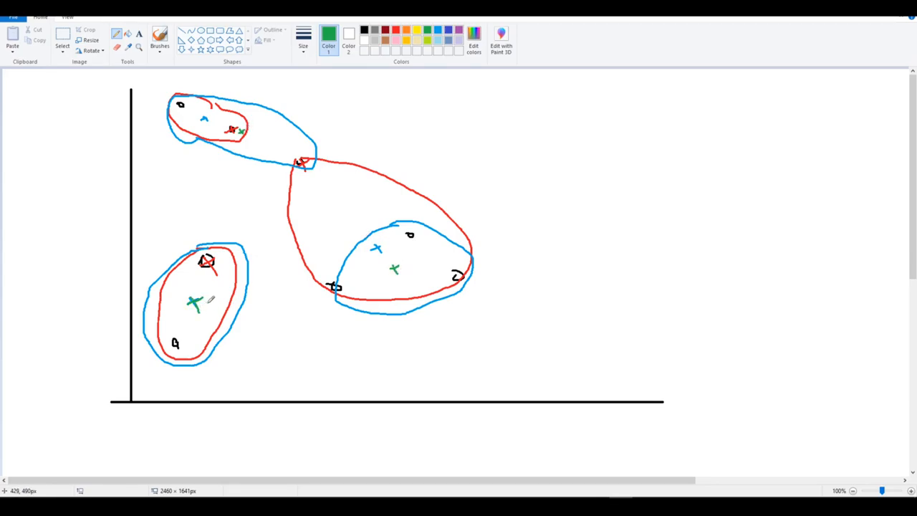
mouse_move(426, 205)
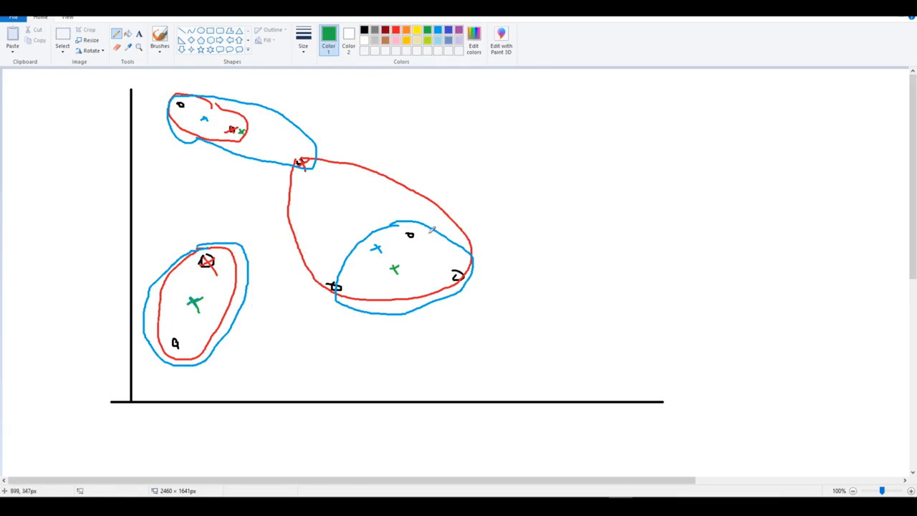
mouse_move(271, 142)
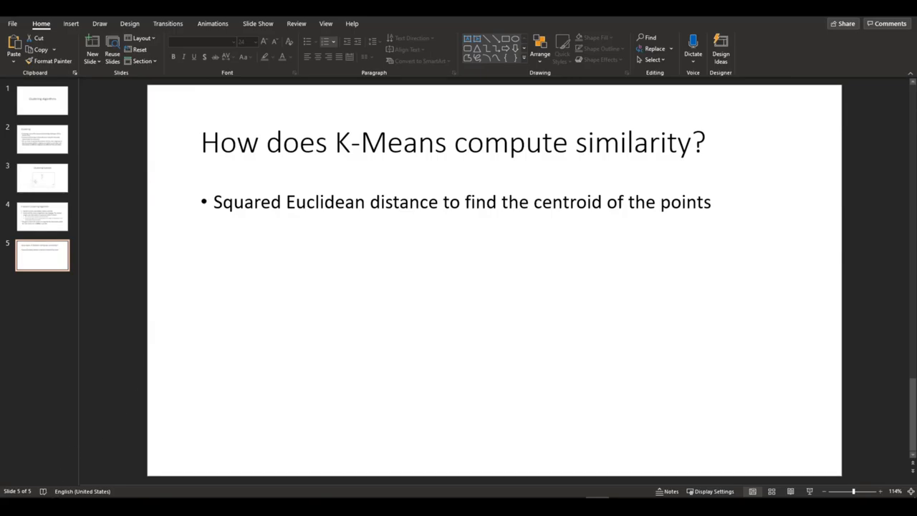
mouse_move(161, 346)
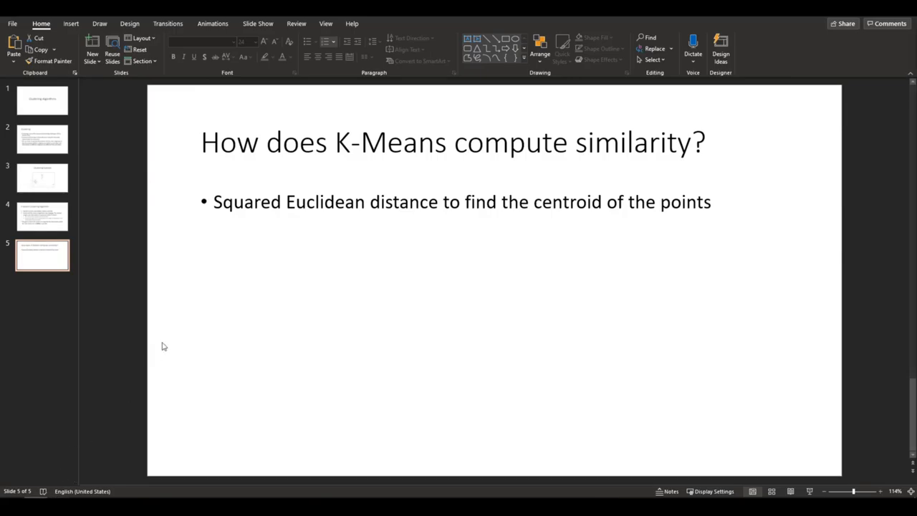
mouse_move(165, 359)
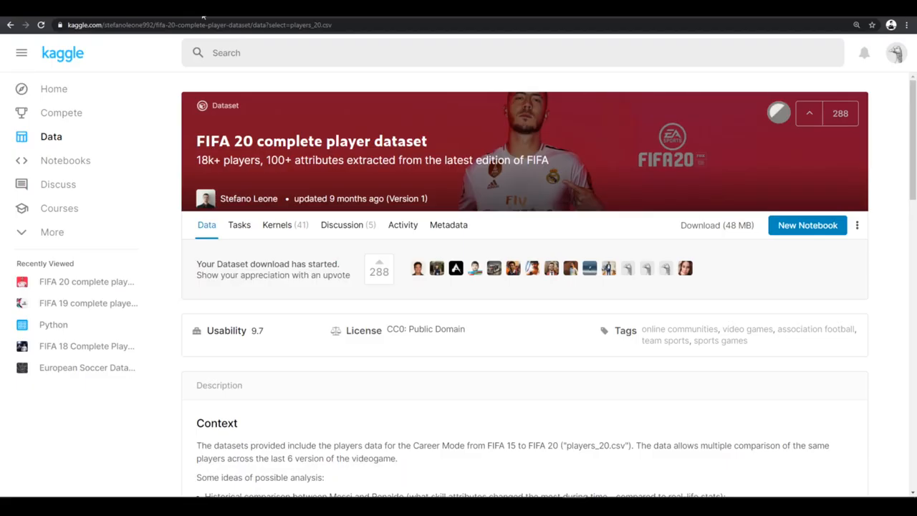
mouse_move(483, 371)
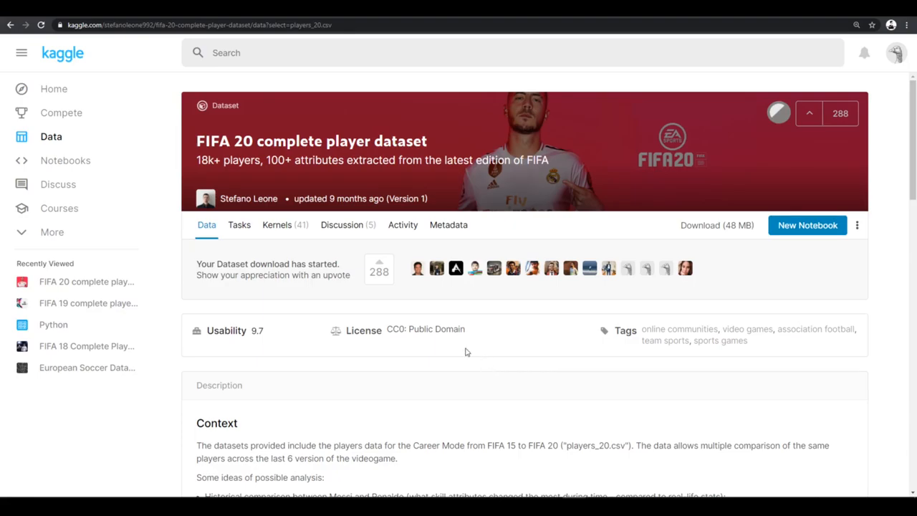
Step: Download players_20.csv from the Kaggle FIFA 20 page and open the downloaded archive
scroll(down, 3)
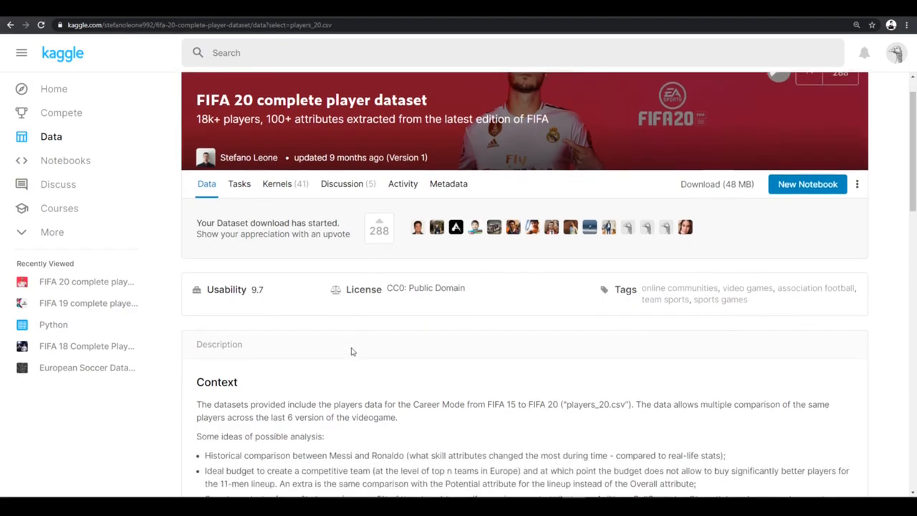
scroll(down, 3)
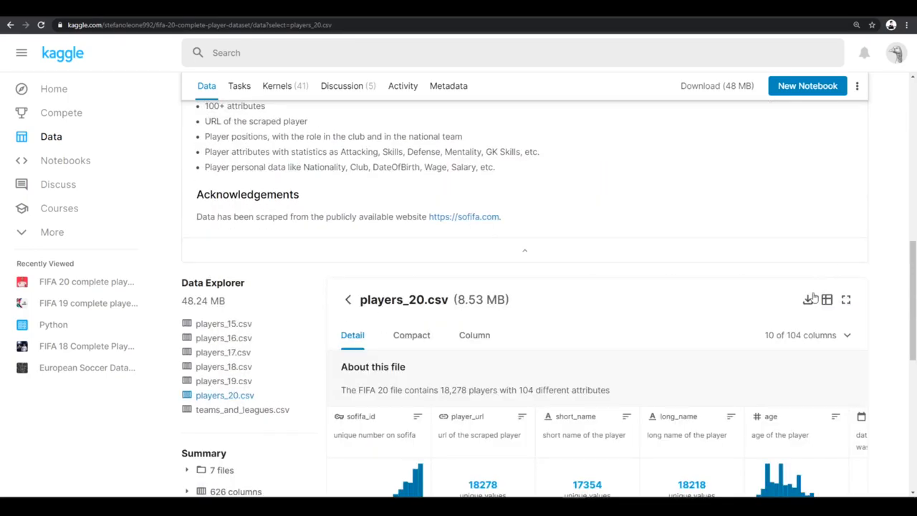
click(808, 299)
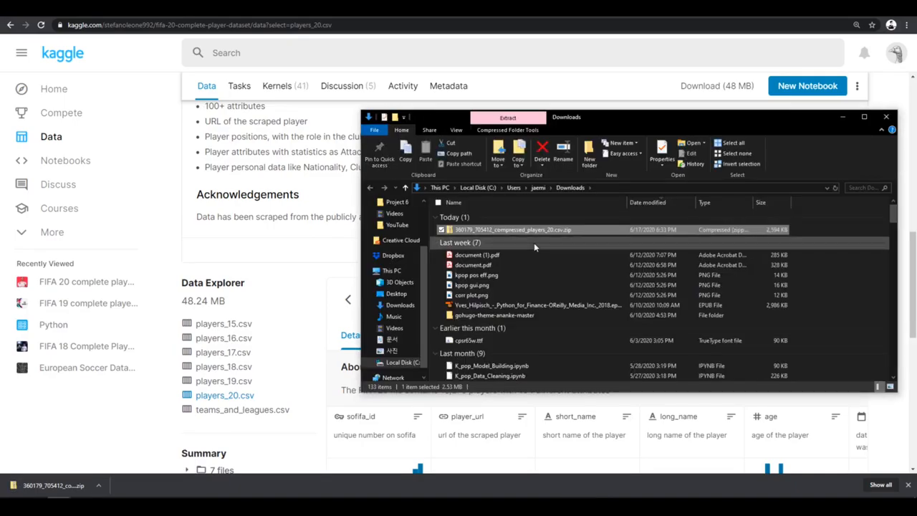
click(508, 118)
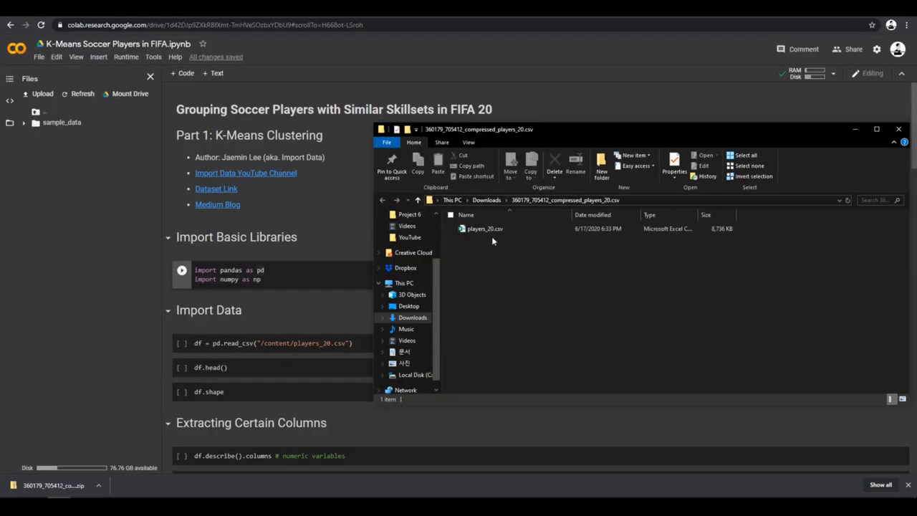
Step: Add players_20.csv to Colab's session files, check its actions, and run the pandas/numpy imports
click(899, 129)
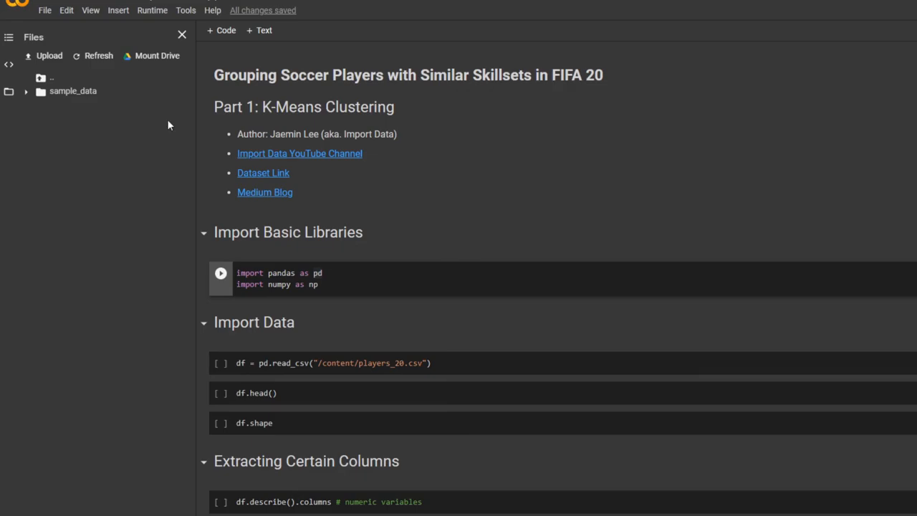
right_click(77, 105)
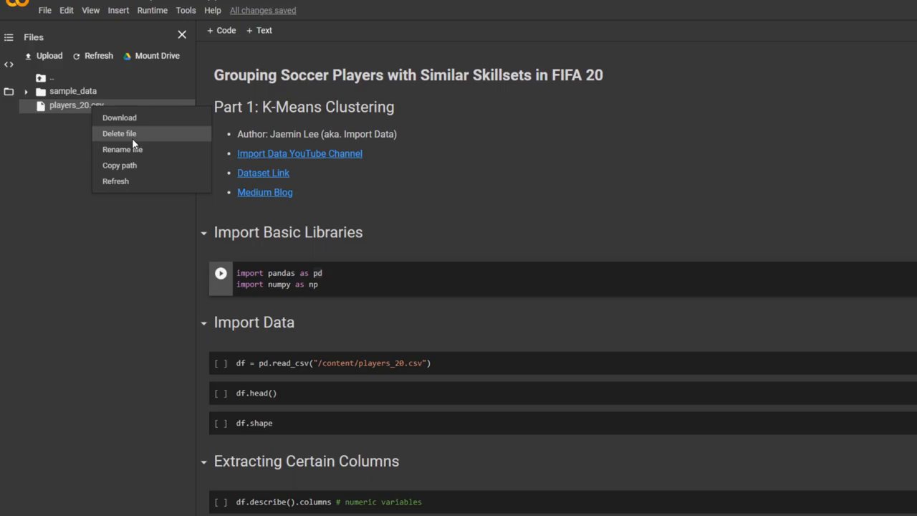
mouse_move(120, 165)
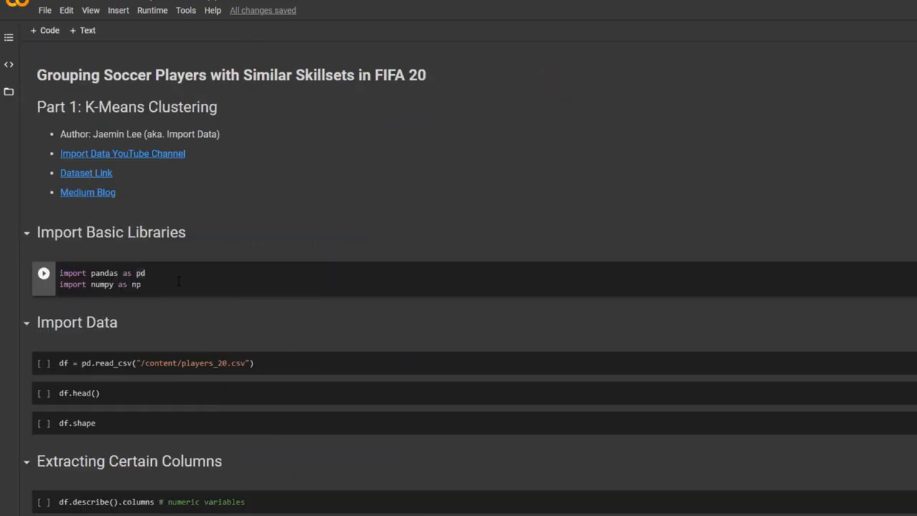
click(44, 273)
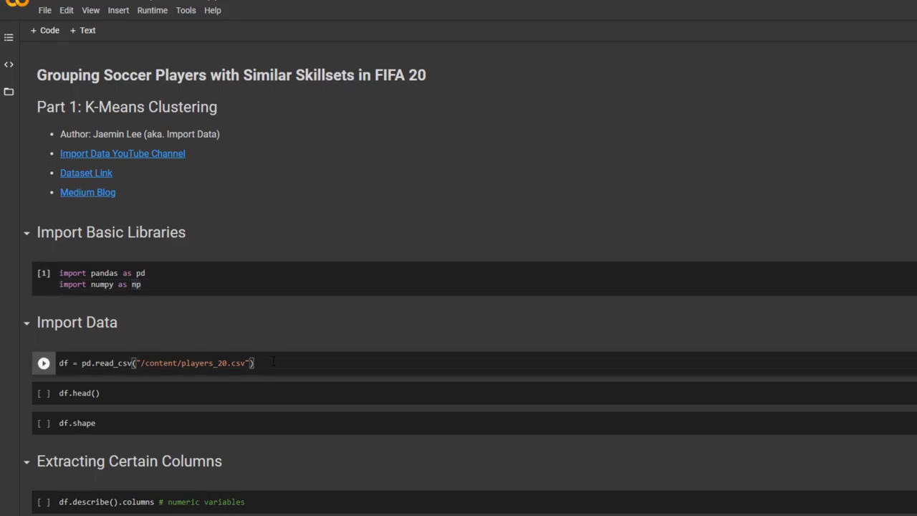
Step: Run the read_csv, df.head() and df.shape cells, showing 18278 rows by 104 columns
click(43, 362)
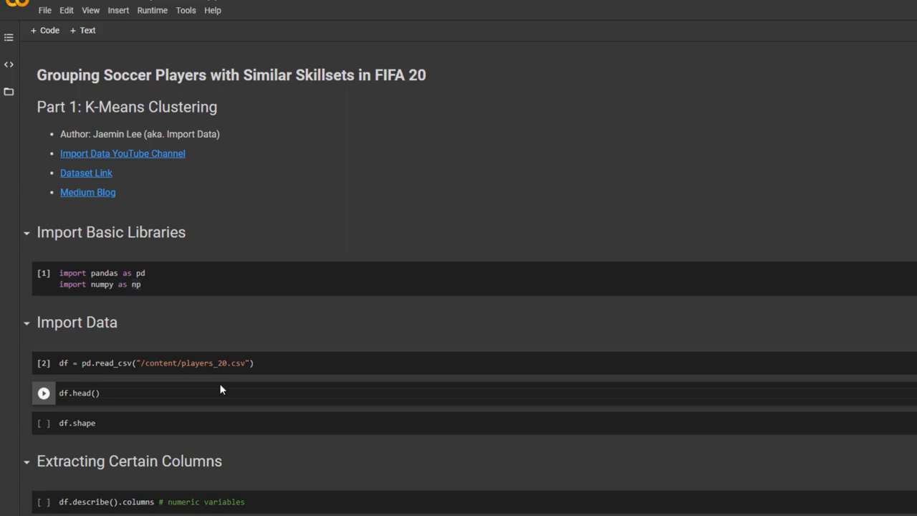
click(44, 393)
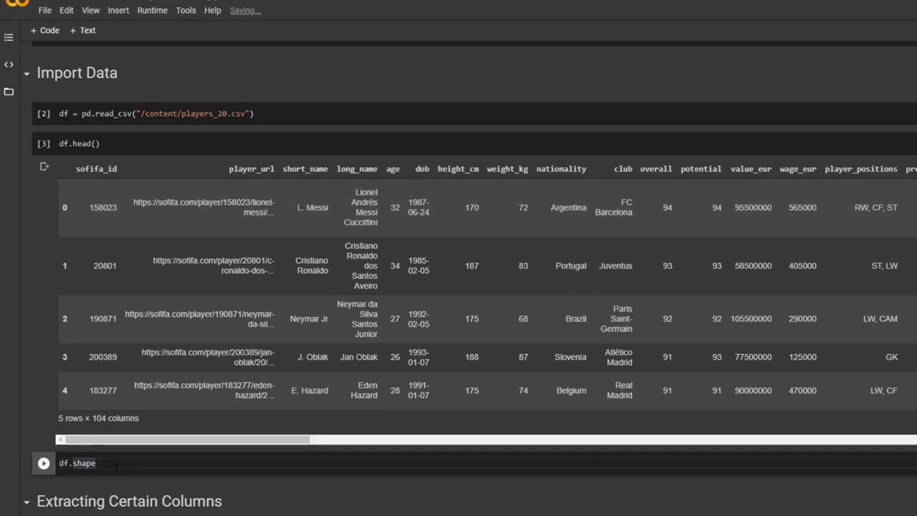
click(43, 463)
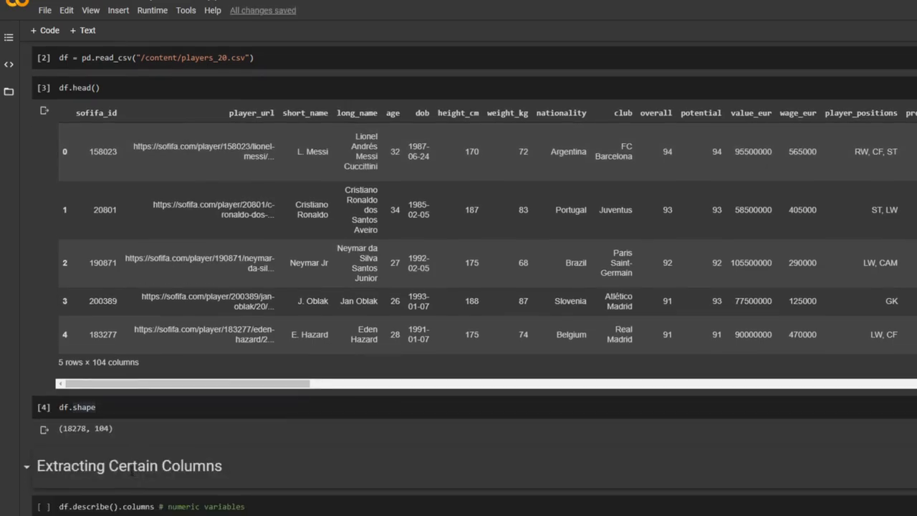
scroll(down, 3)
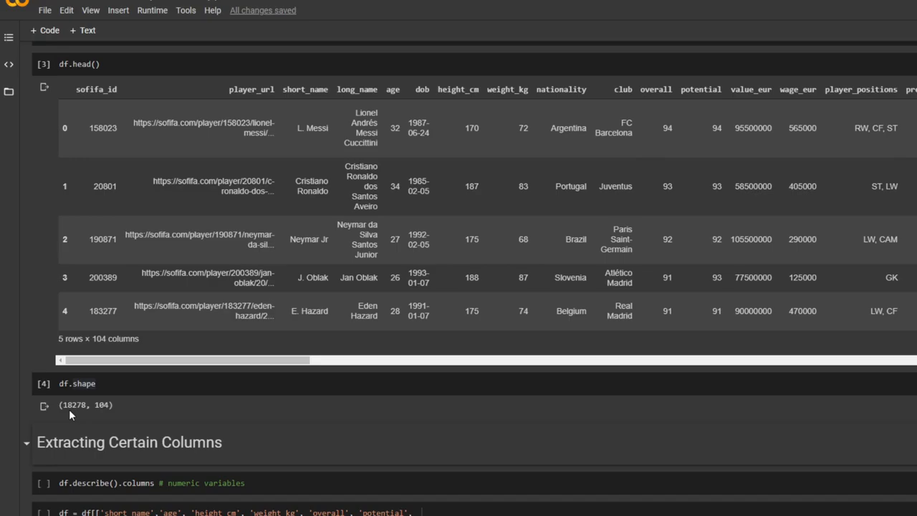
mouse_move(107, 407)
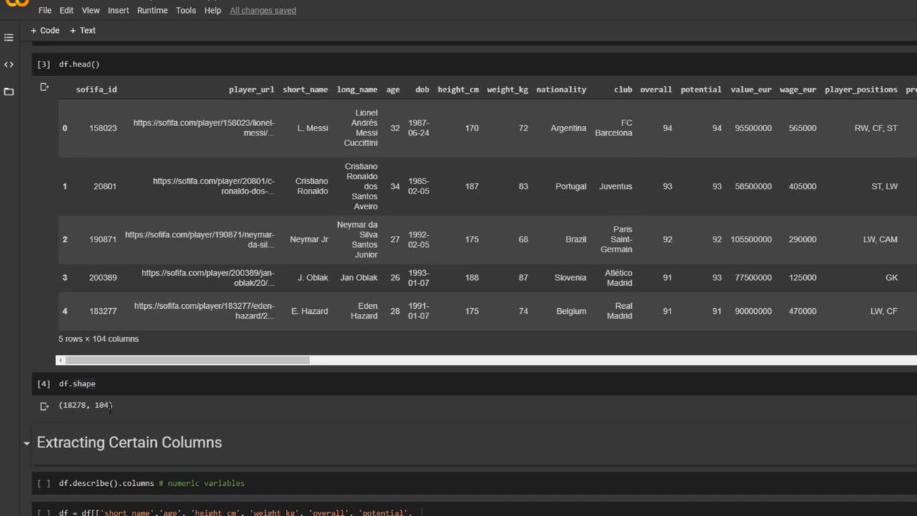
mouse_move(161, 418)
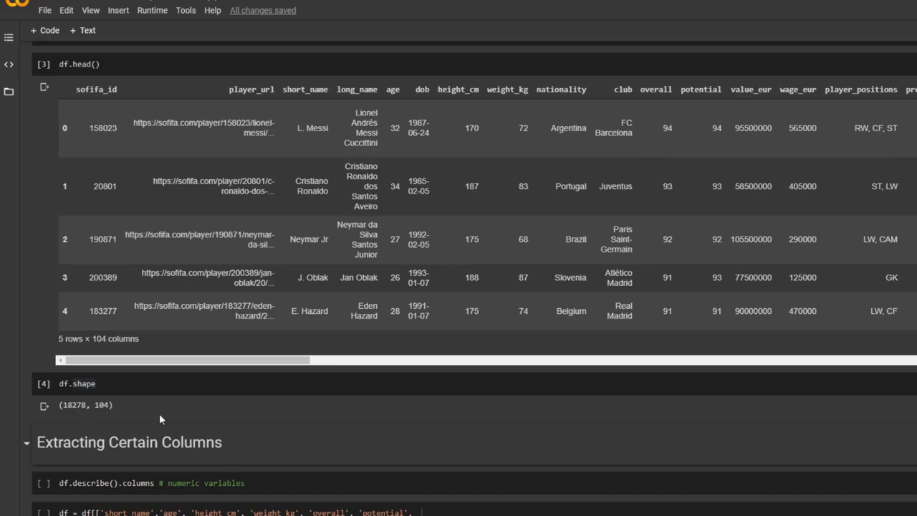
scroll(down, 3)
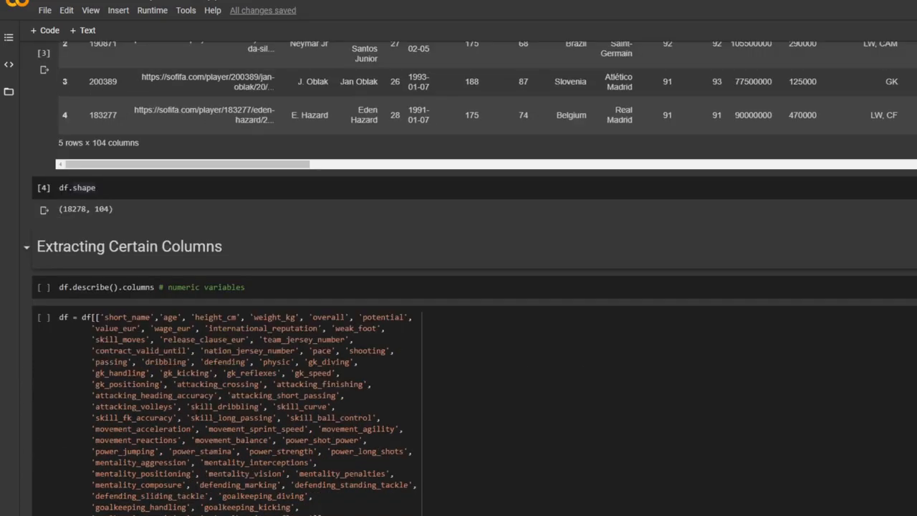
scroll(down, 3)
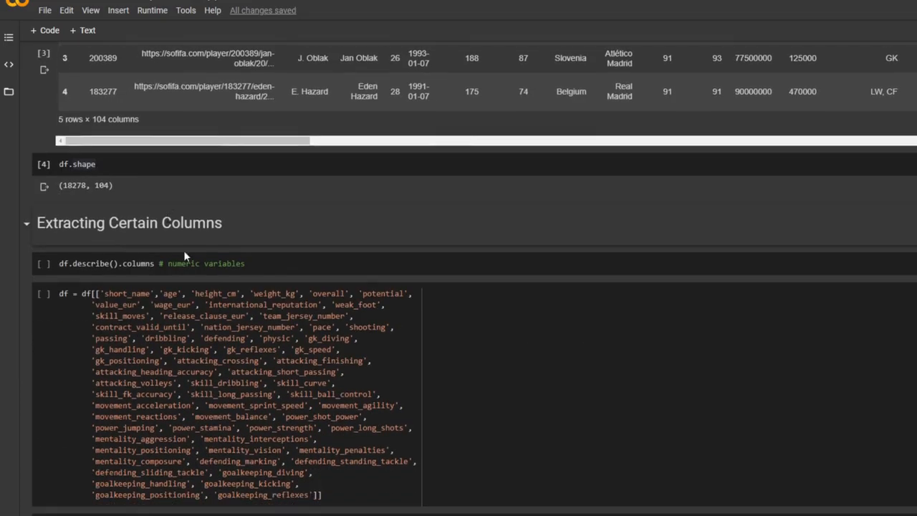
scroll(down, 3)
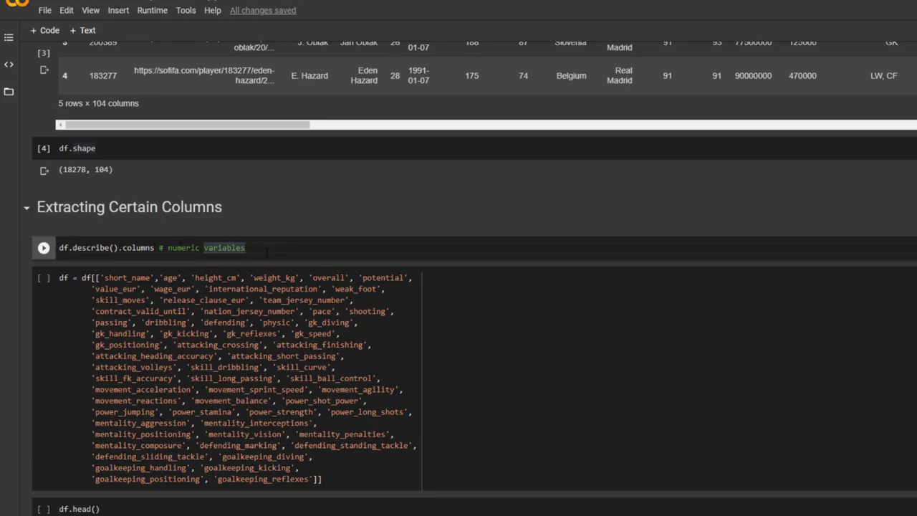
Step: Run df.describe().columns, then keep only the selected player attribute columns in df
click(43, 247)
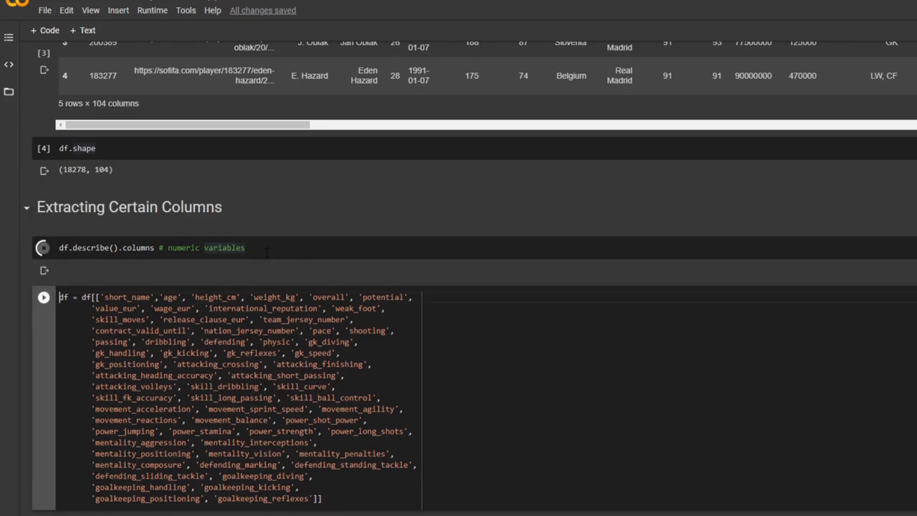
click(43, 247)
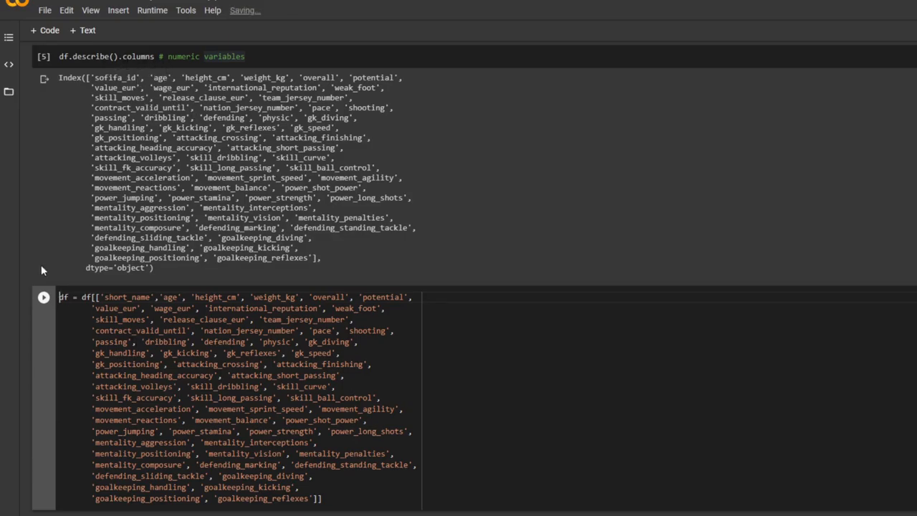
scroll(down, 3)
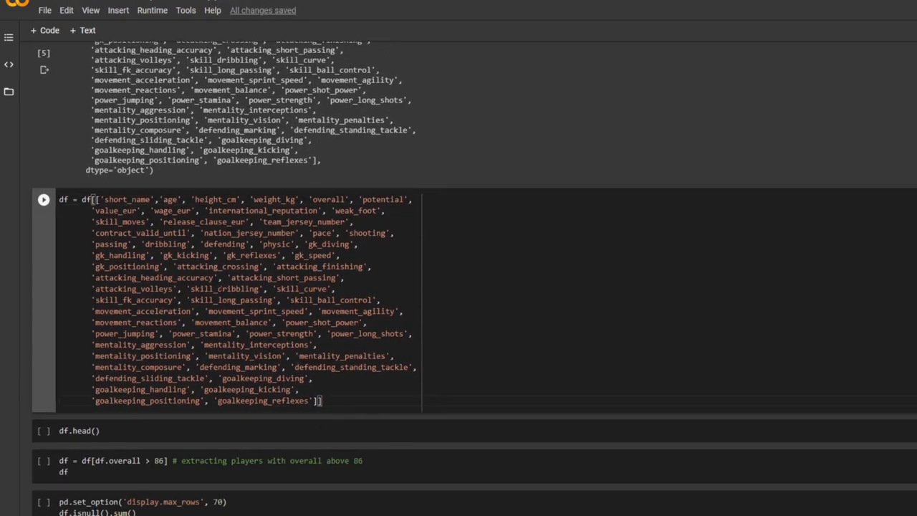
scroll(up, 3)
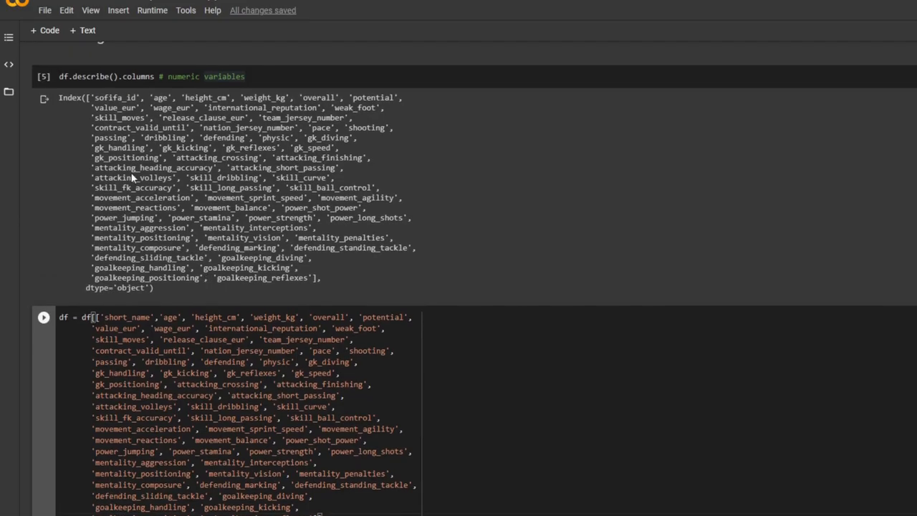
mouse_move(107, 106)
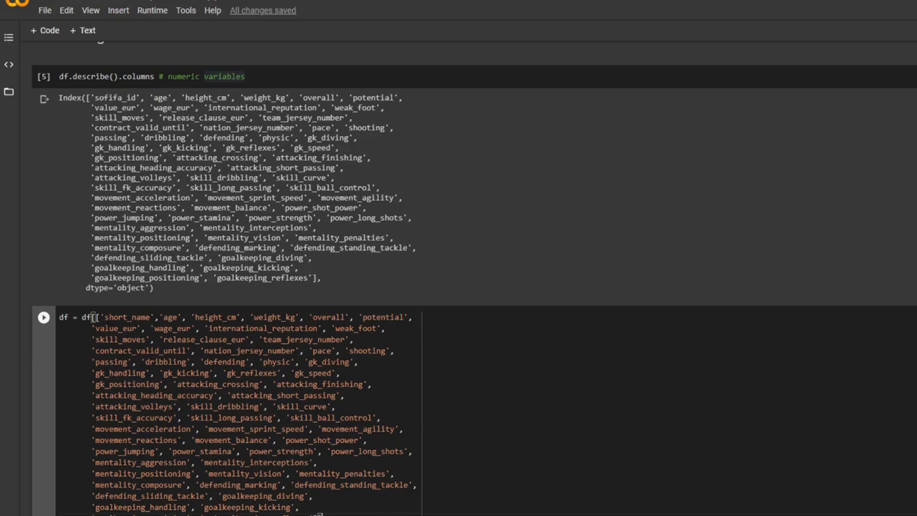
scroll(down, 3)
text(df.head())
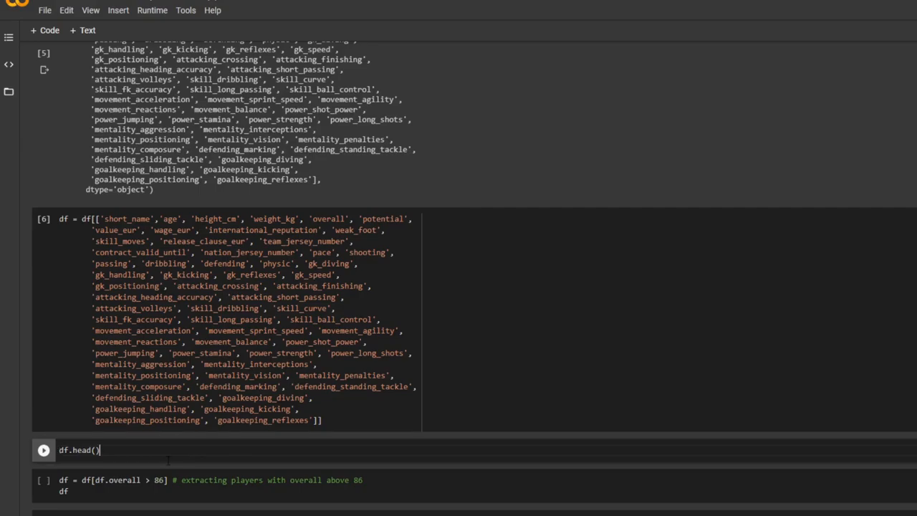
Step: Run df.head() on the trimmed dataframe and scroll through rows led by Messi, Ronaldo, Neymar
click(43, 449)
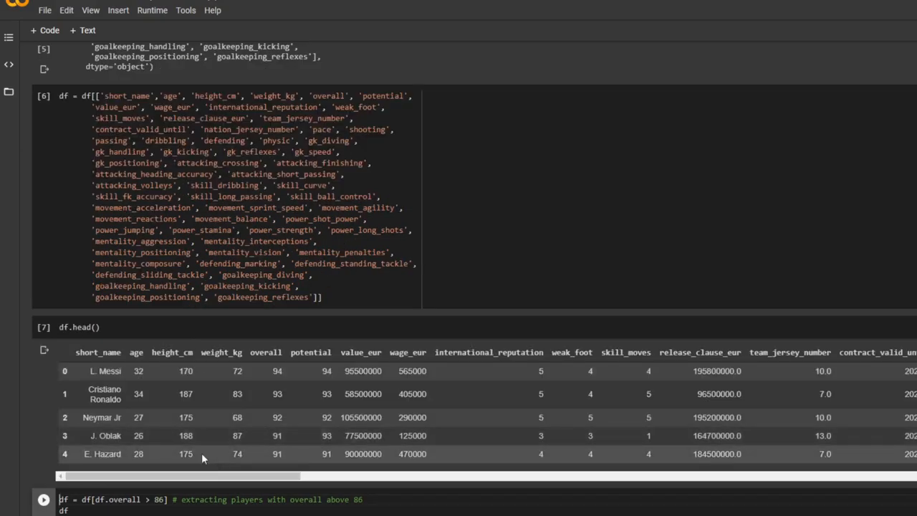
scroll(down, 3)
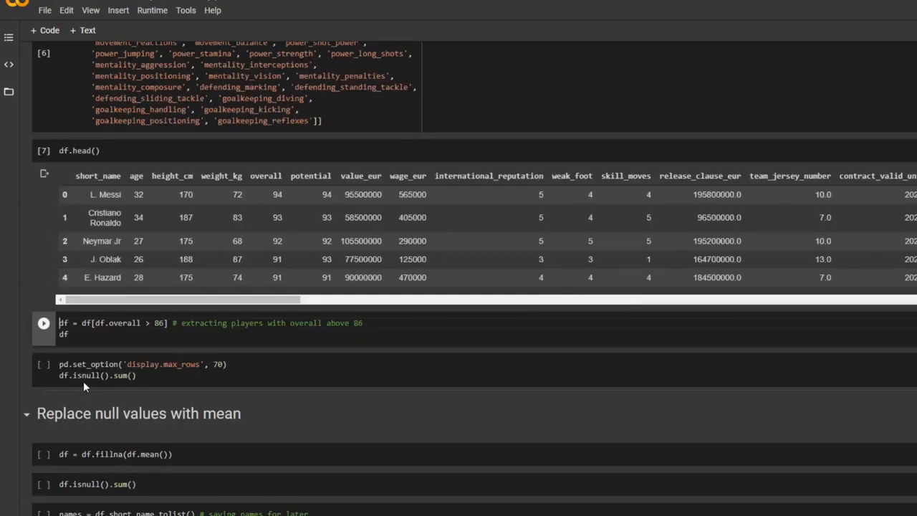
scroll(up, 3)
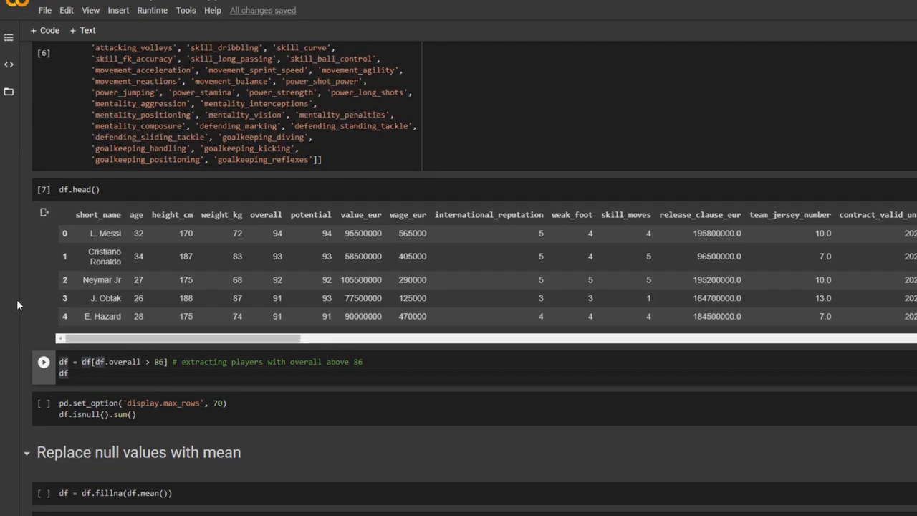
scroll(up, 3)
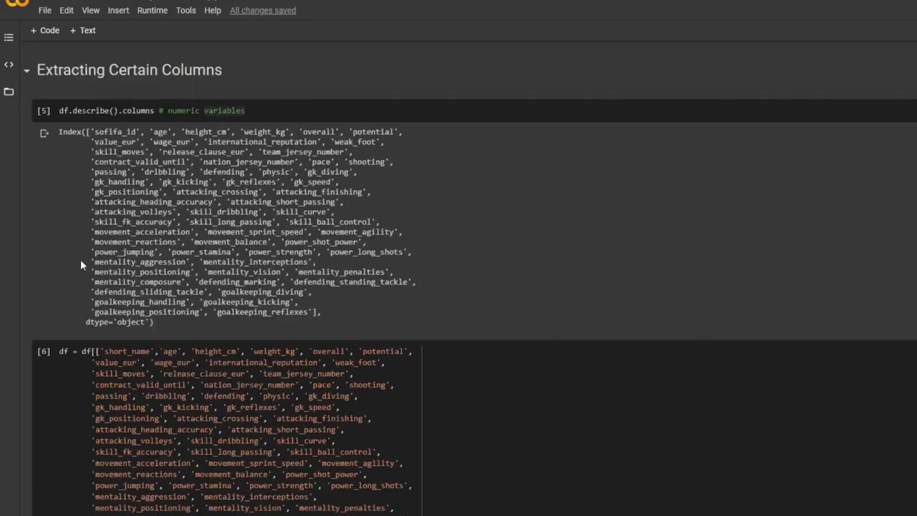
scroll(up, 3)
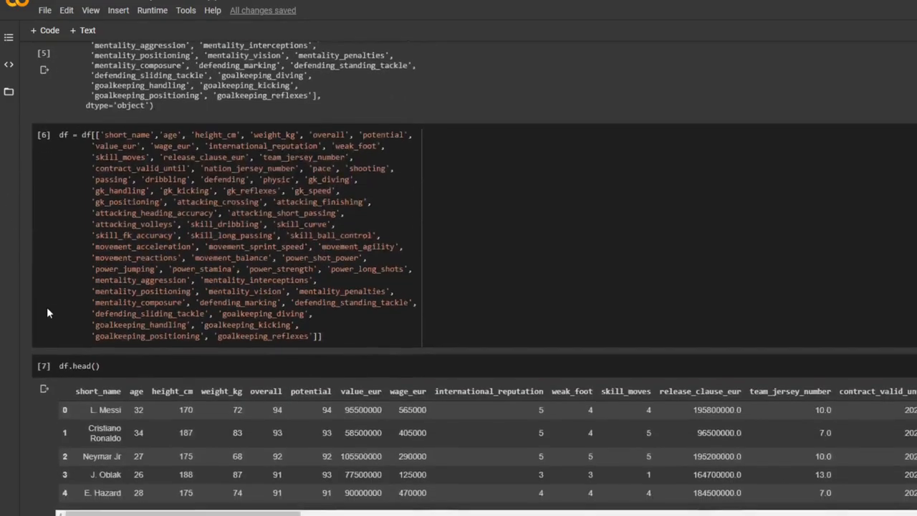
scroll(down, 3)
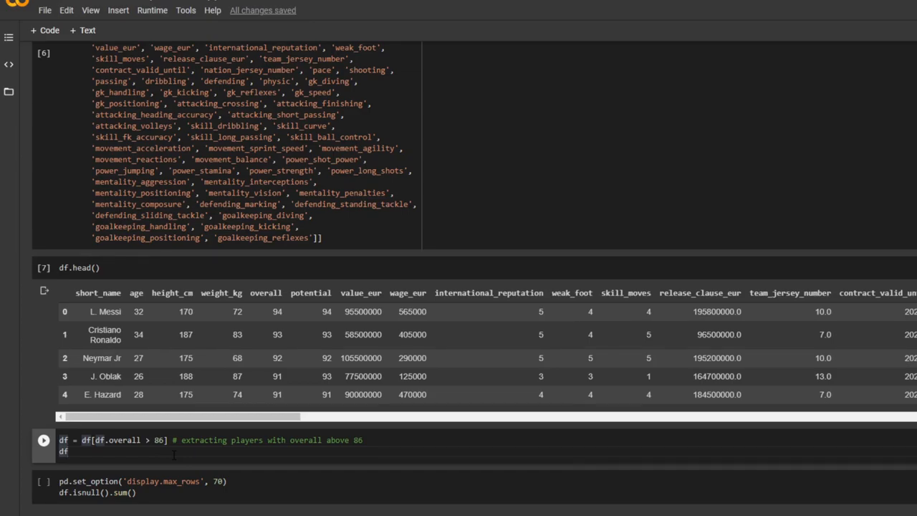
click(43, 440)
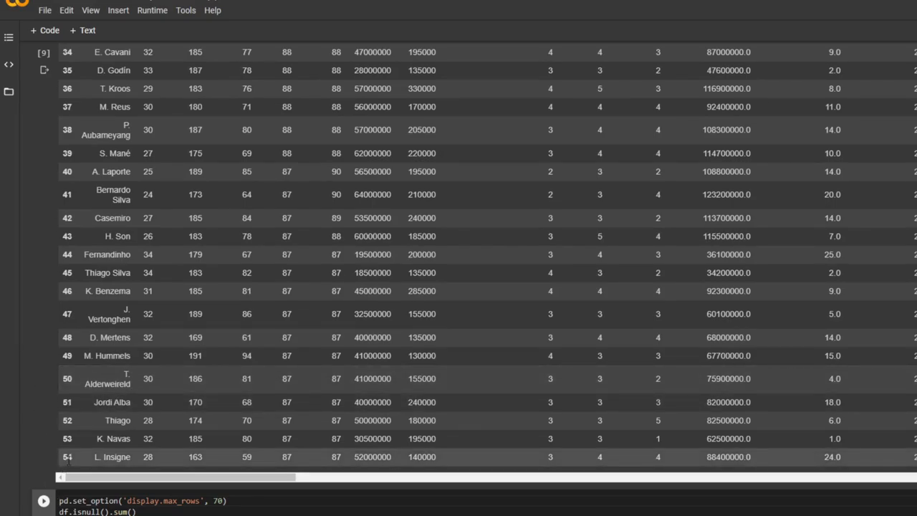
scroll(up, 3)
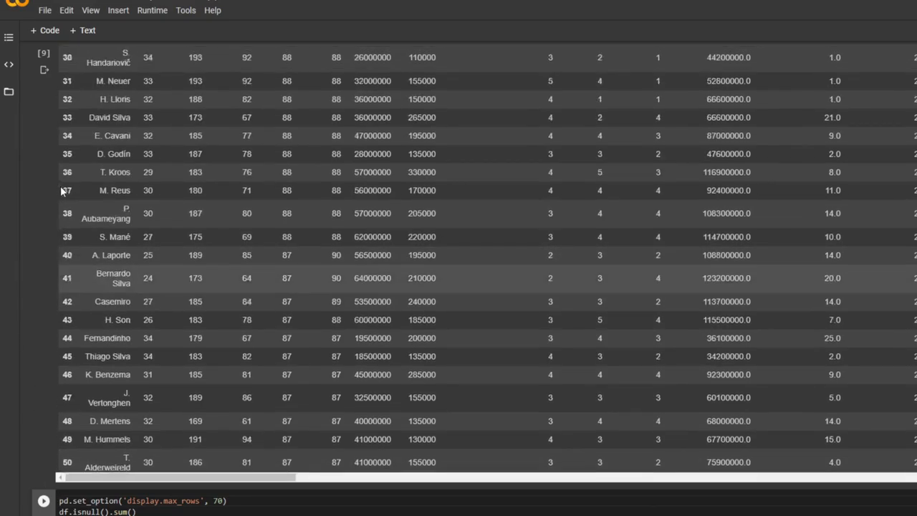
scroll(down, 3)
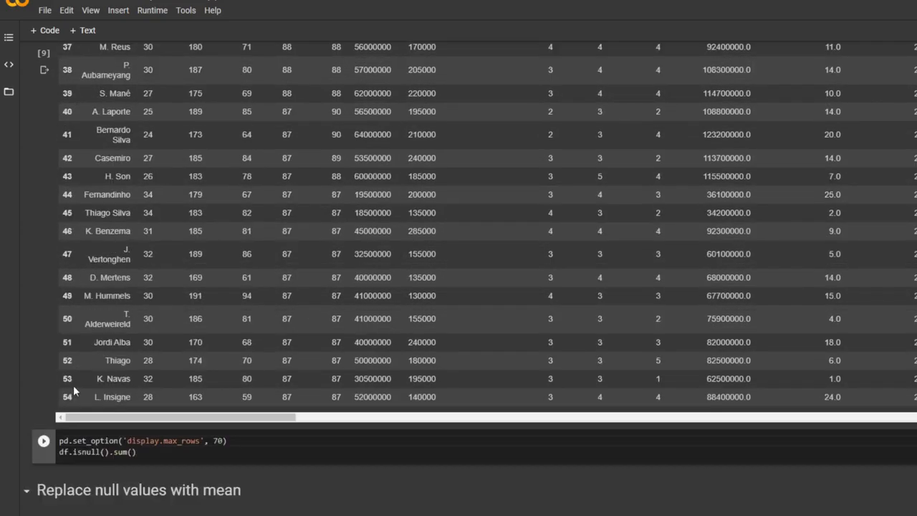
scroll(down, 3)
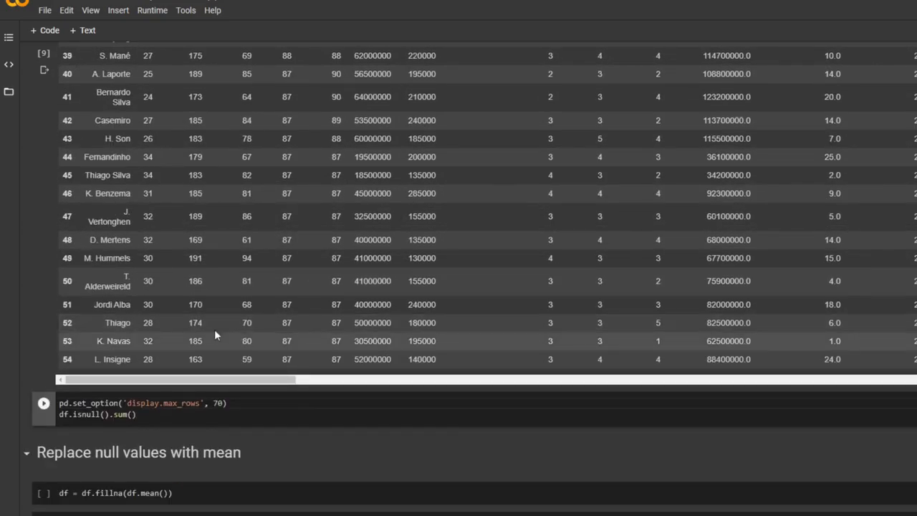
scroll(down, 3)
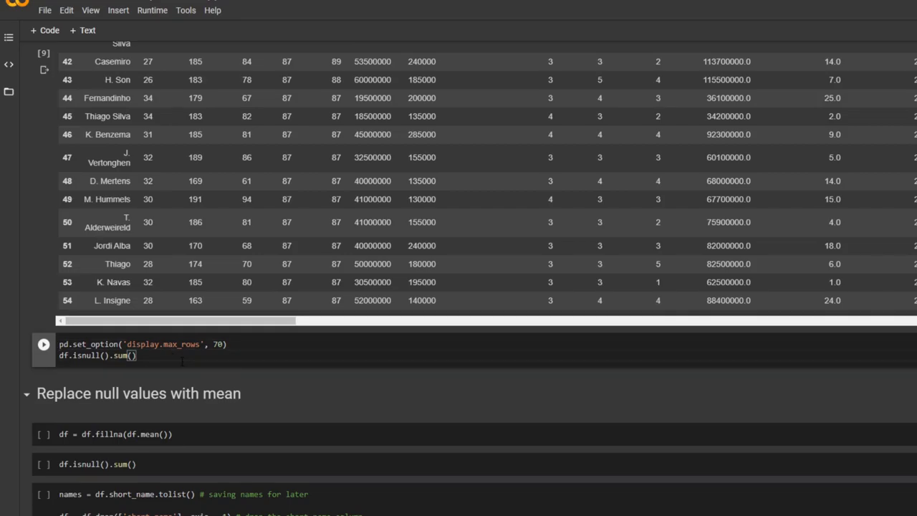
Step: Count the missing values in every column with isnull().sum()
click(43, 344)
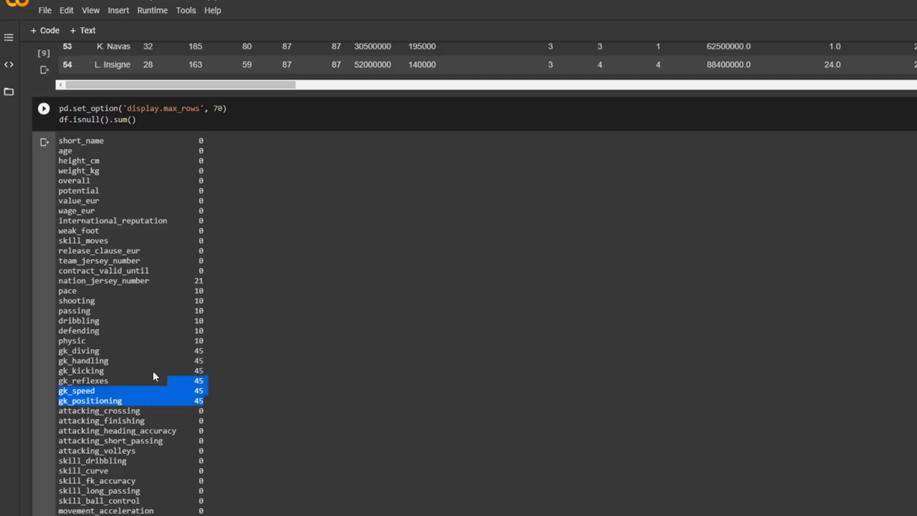
click(177, 335)
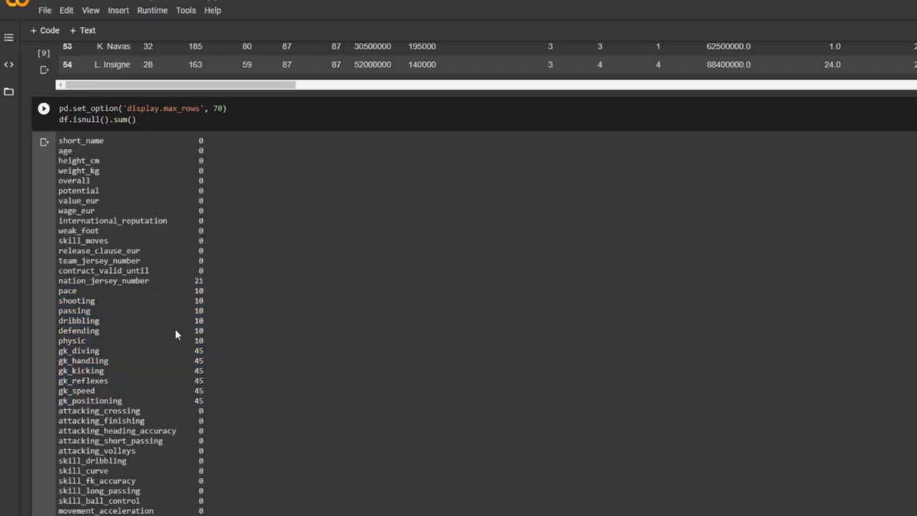
scroll(down, 3)
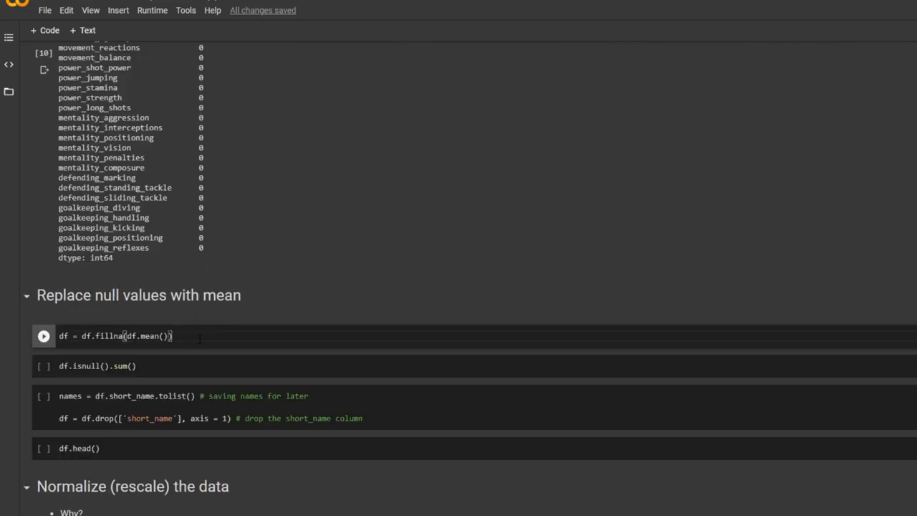
Step: Fill null values with column means using df.fillna(df.mean())
click(43, 336)
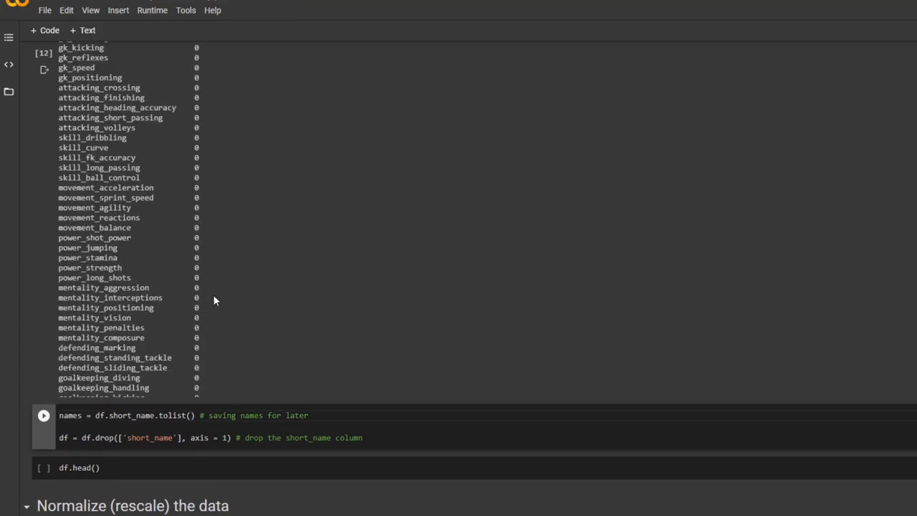
scroll(up, 3)
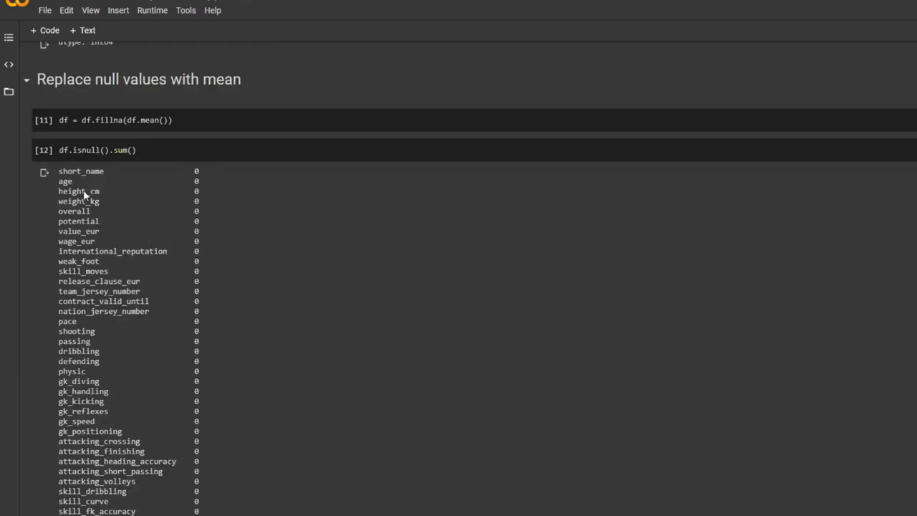
scroll(down, 3)
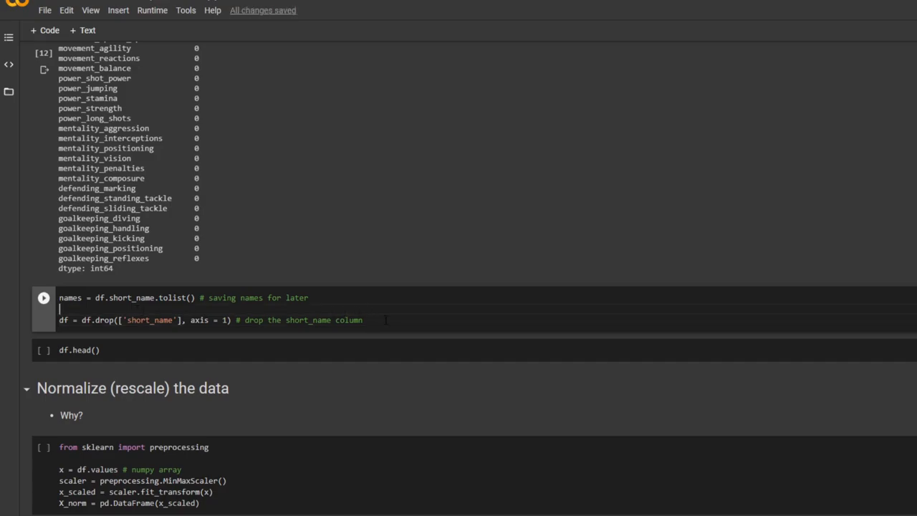
Step: Save player names to a list, drop short_name, and preview df.head()
click(43, 297)
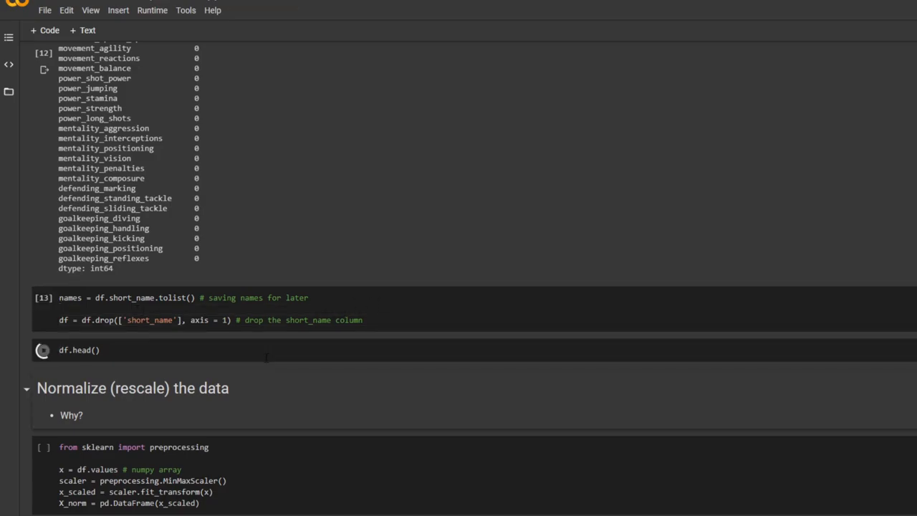
click(43, 350)
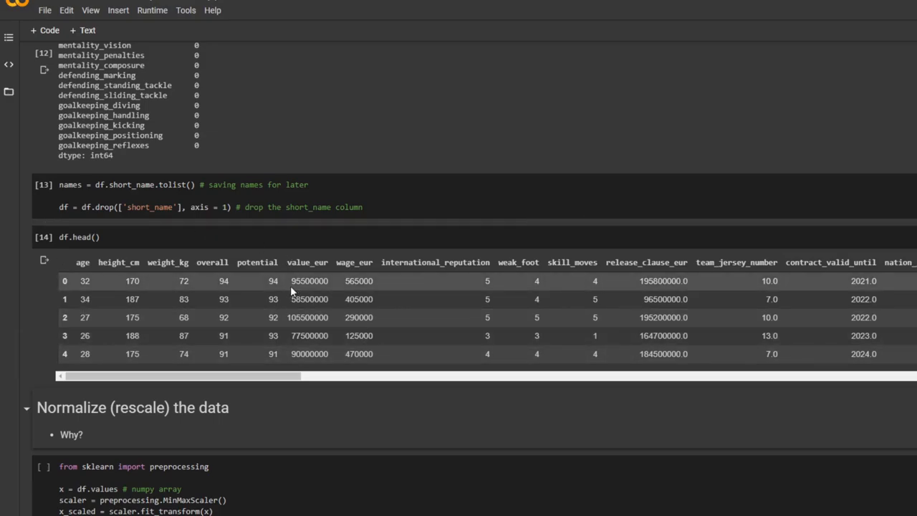
scroll(down, 3)
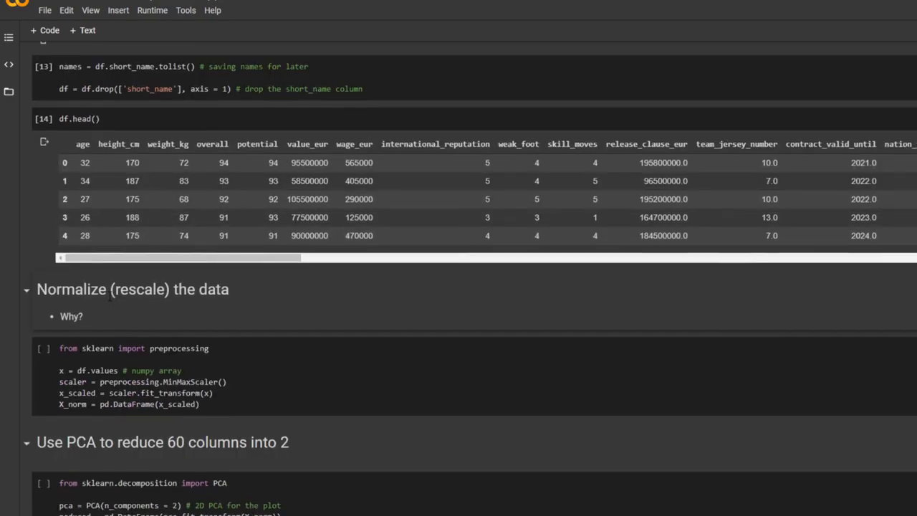
scroll(down, 3)
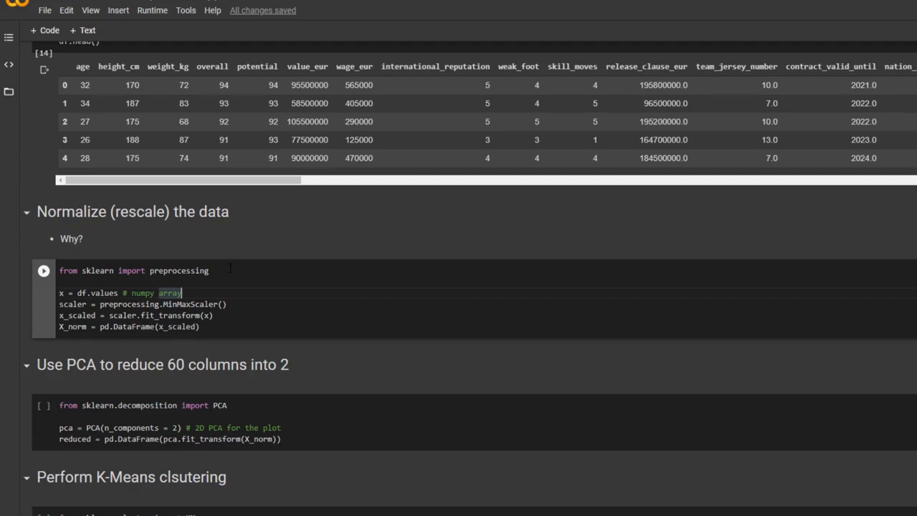
Step: Min-max rescale the player data and reduce it to two PCA components
click(43, 270)
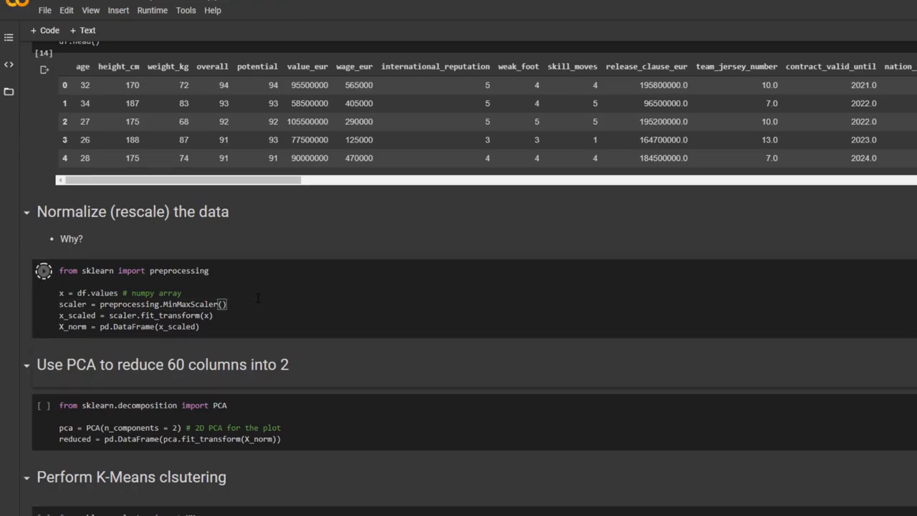
scroll(down, 3)
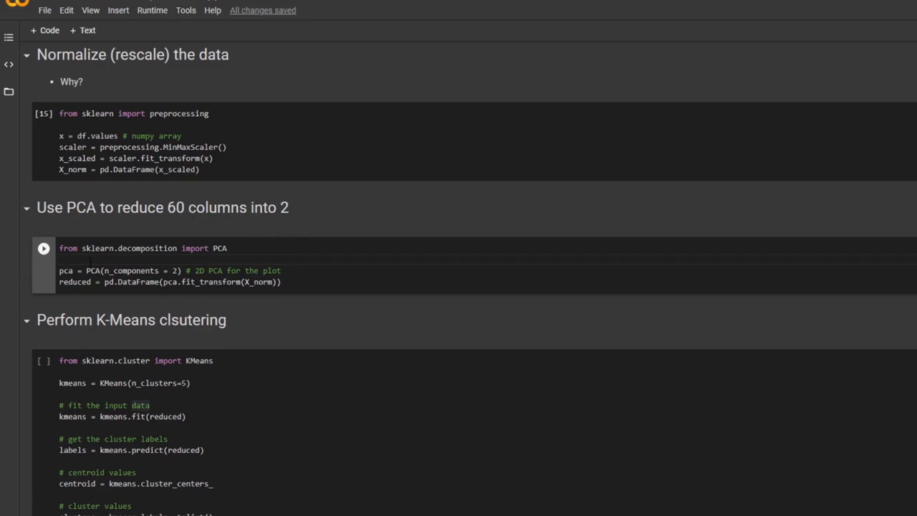
scroll(up, 3)
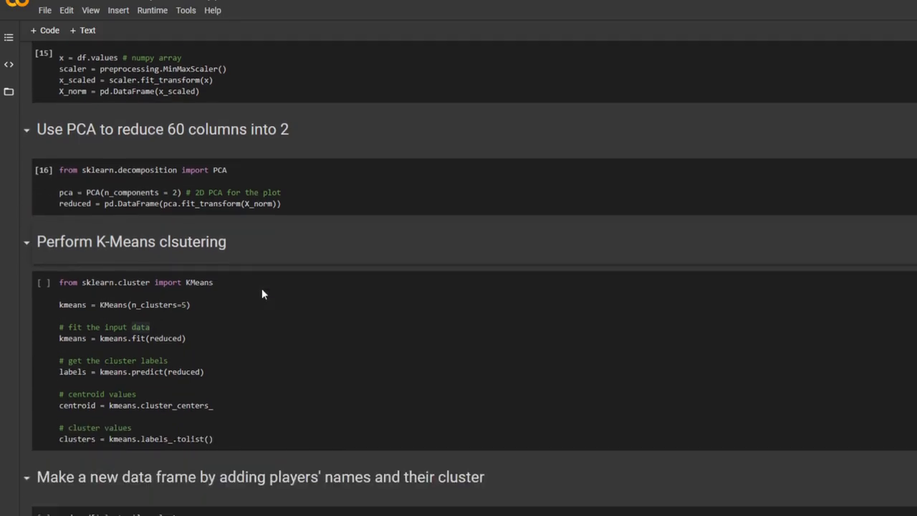
scroll(down, 3)
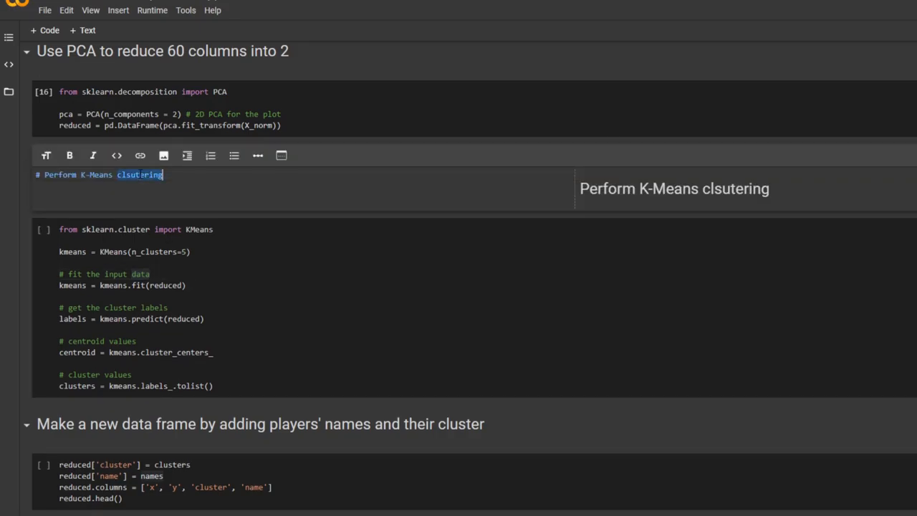
Step: Respell the heading as 'clustering' and add the comment '# specify the number of clusters'
text(clustering)
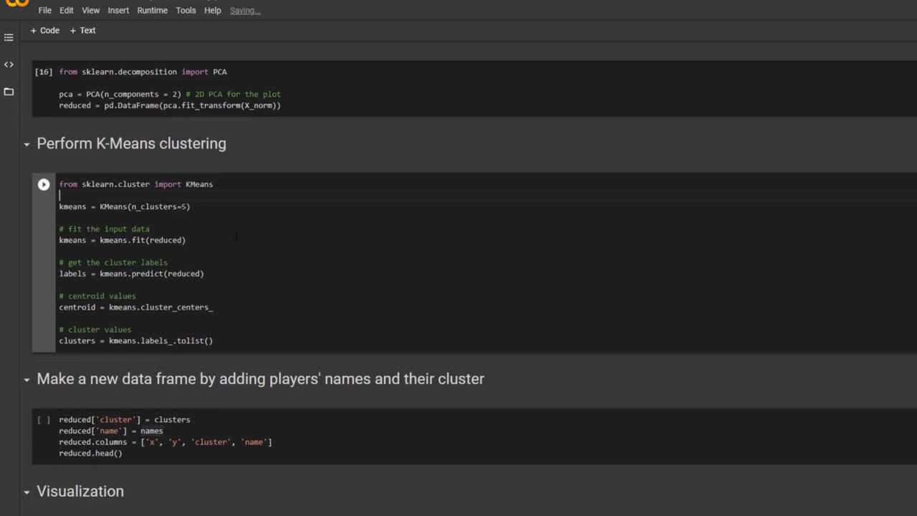
key(enter)
text(# specify t)
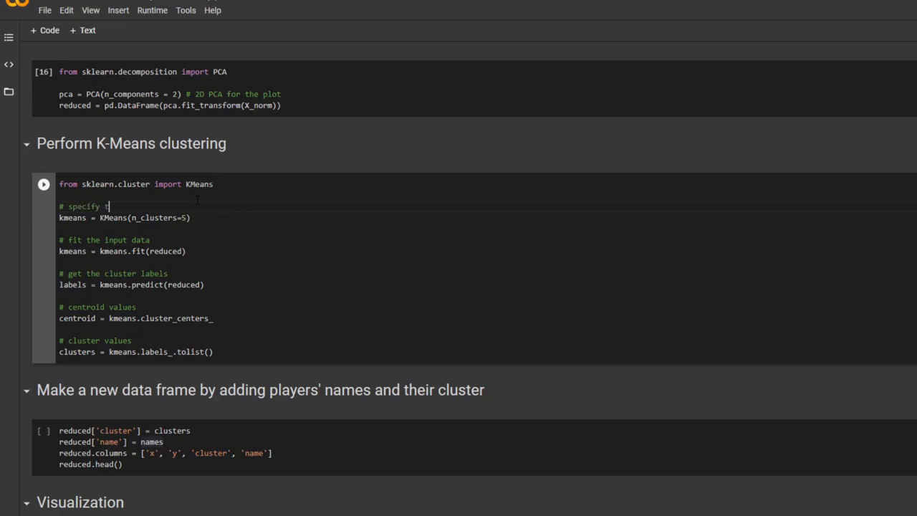
text(he number of)
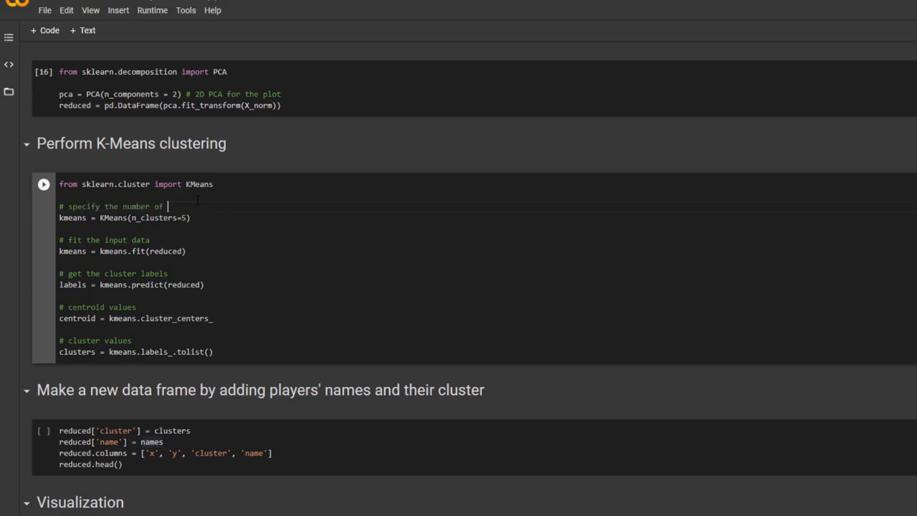
text(clusters)
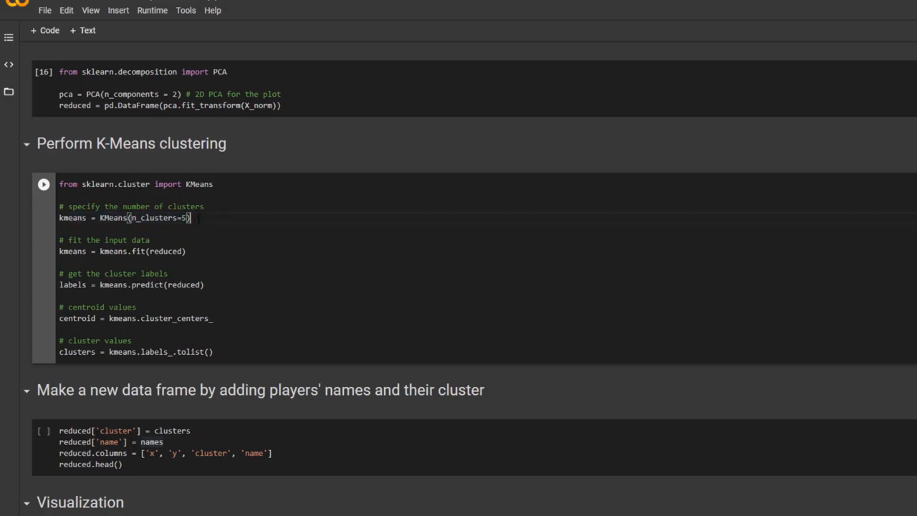
click(186, 251)
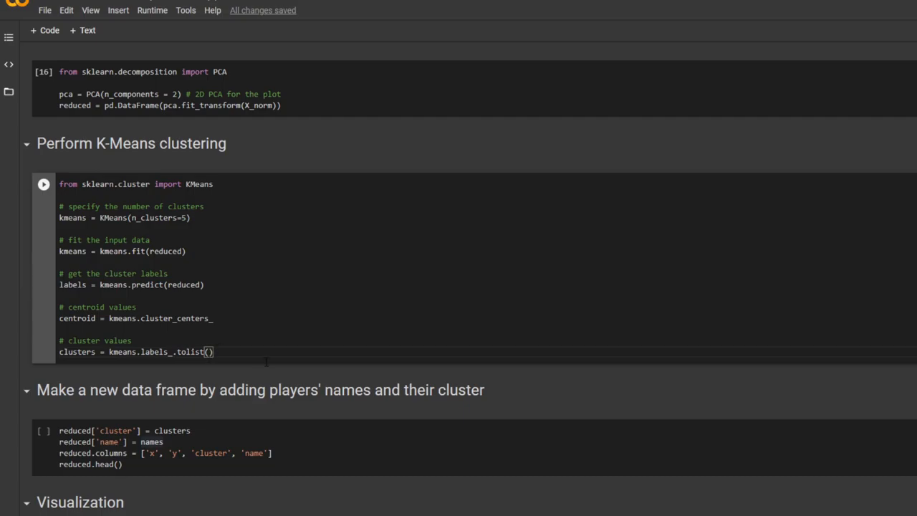
Step: Fit K-Means with five clusters, storing labels, centroids and cluster values
click(43, 185)
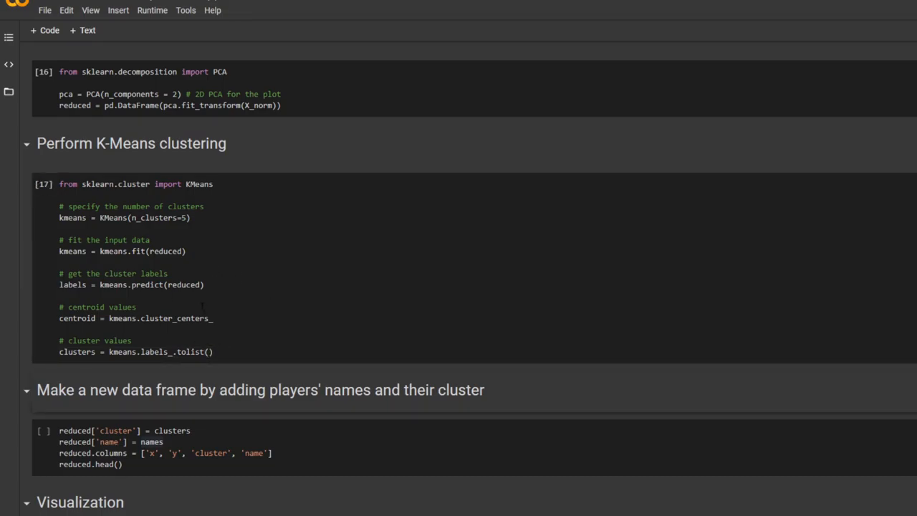
scroll(down, 3)
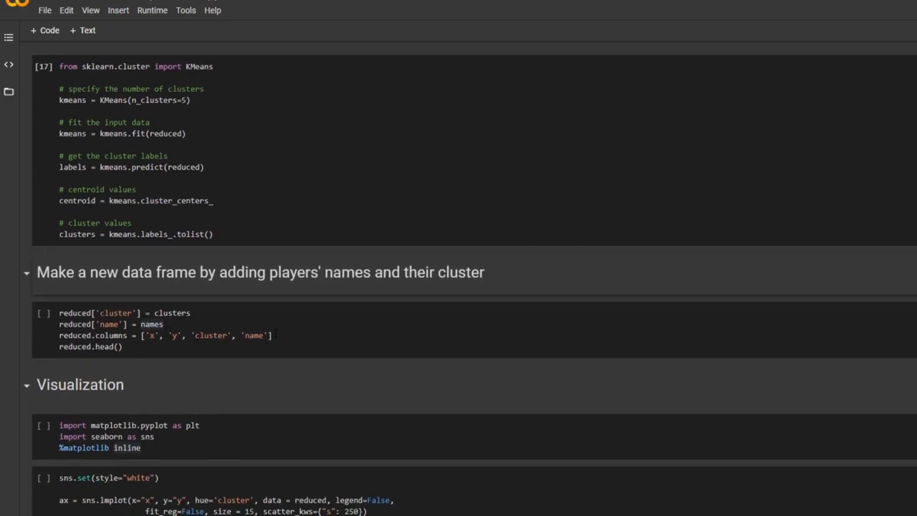
mouse_move(549, 297)
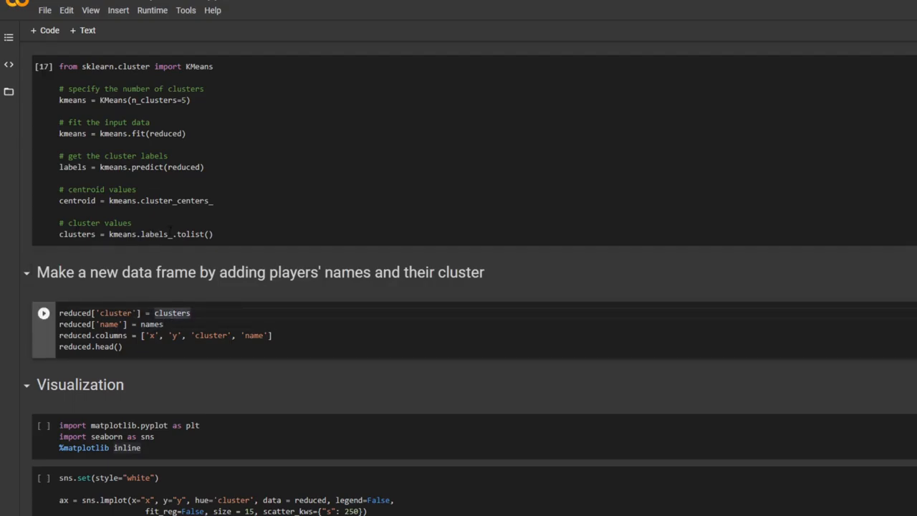
double_click(151, 324)
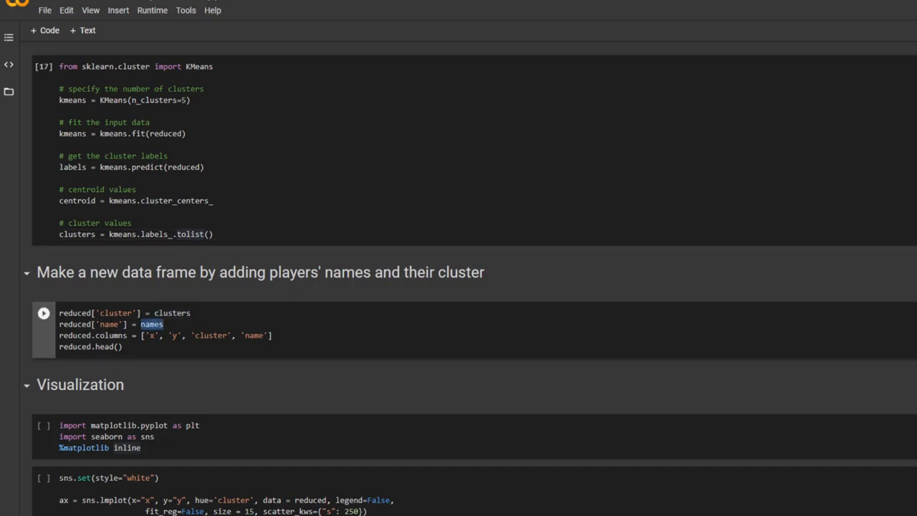
scroll(up, 3)
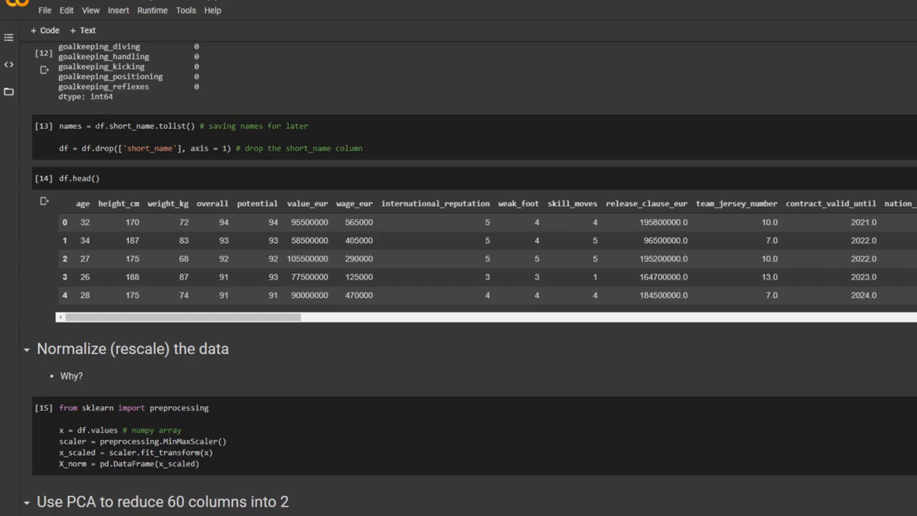
scroll(down, 3)
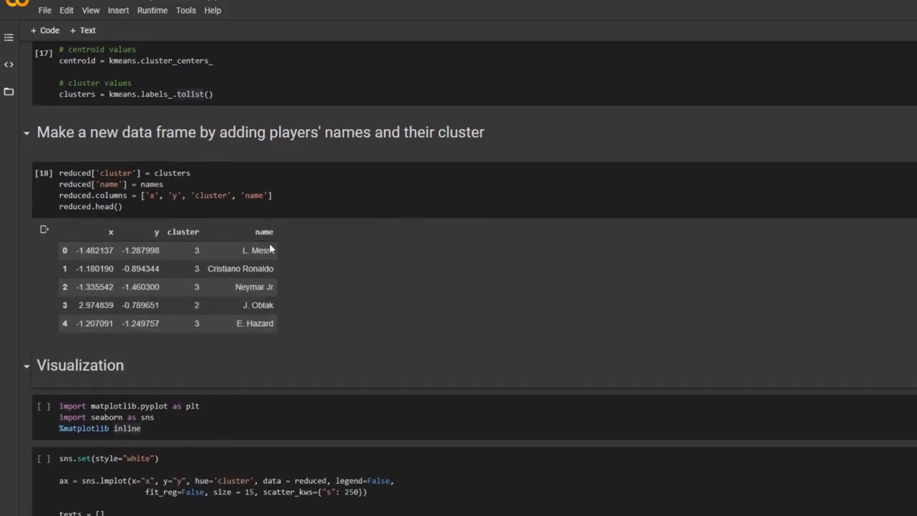
Step: Import matplotlib and seaborn, then draw the name-labelled sns.lmplot cluster scatter plot
scroll(up, 3)
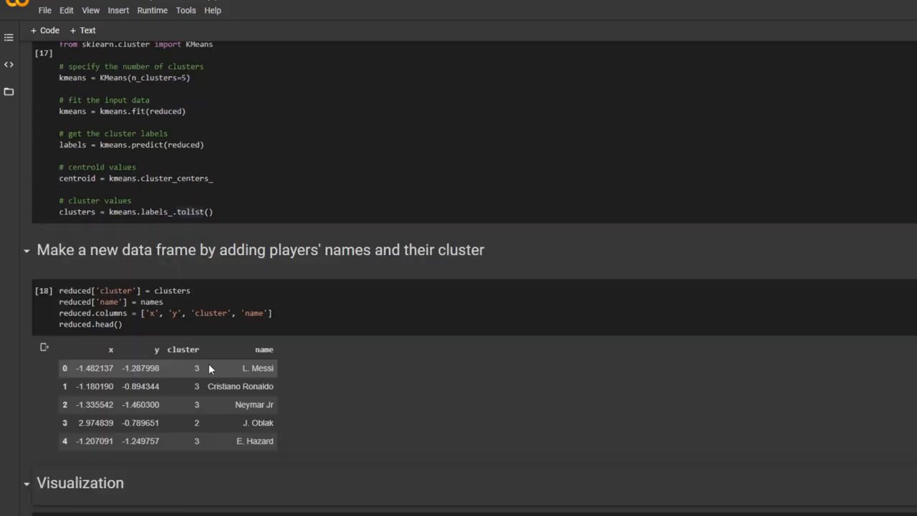
scroll(down, 3)
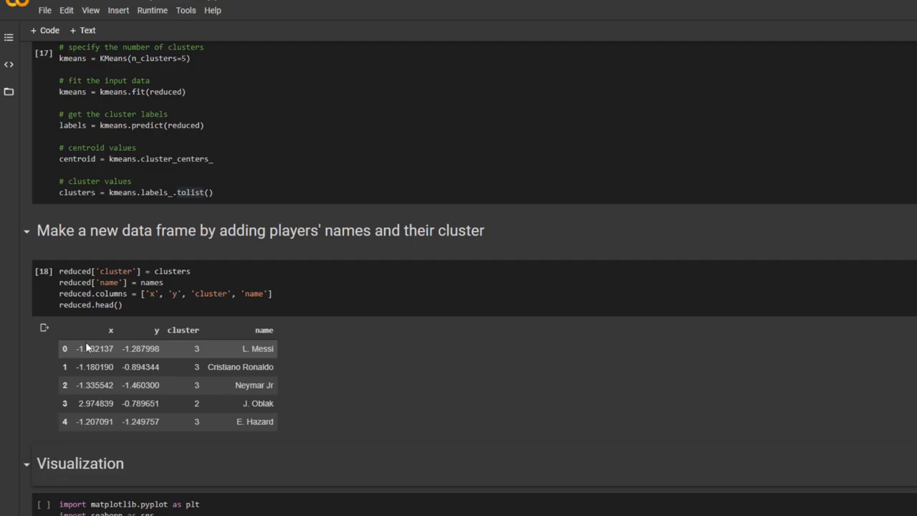
scroll(up, 3)
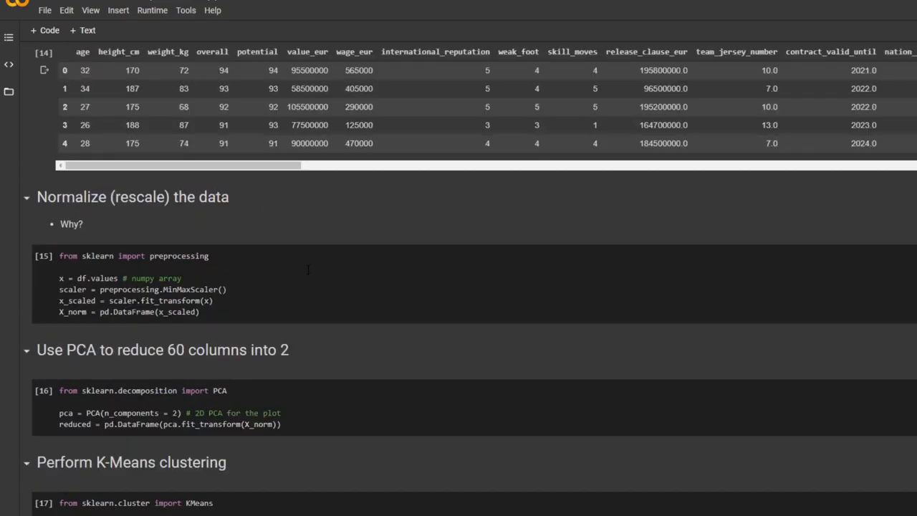
scroll(down, 3)
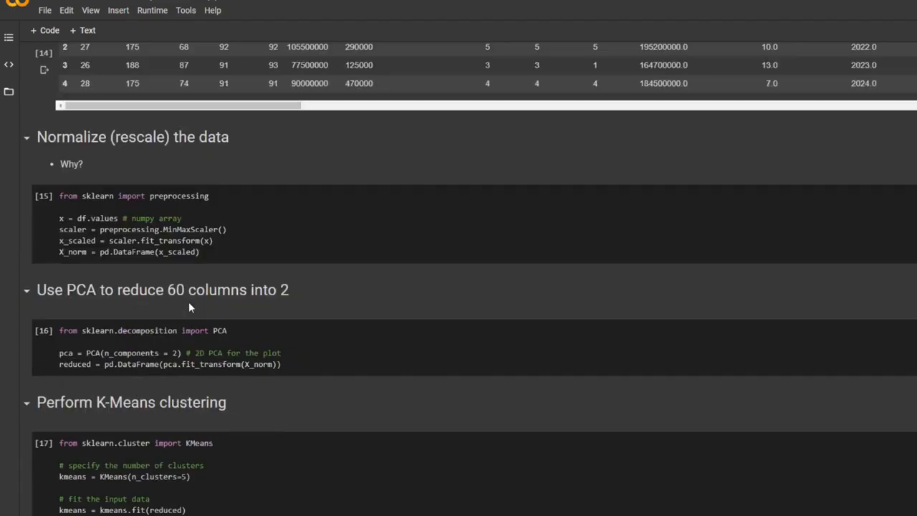
scroll(down, 3)
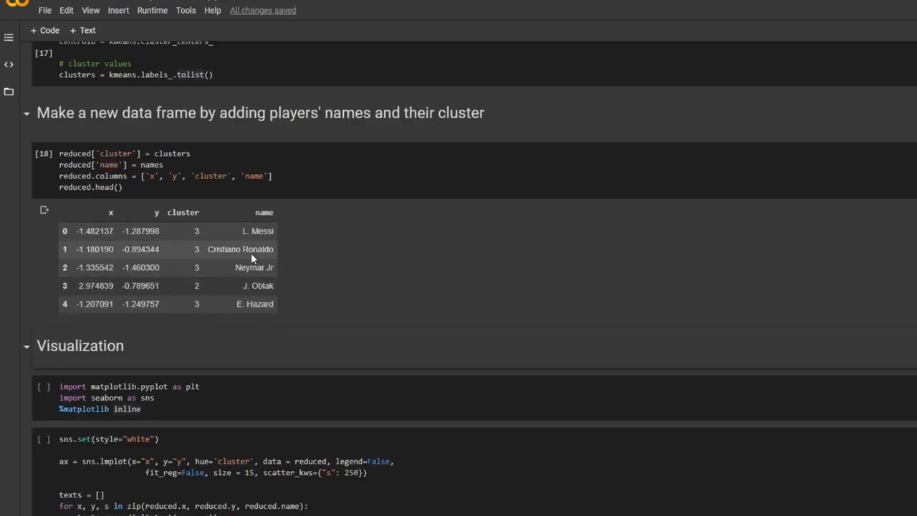
mouse_move(267, 267)
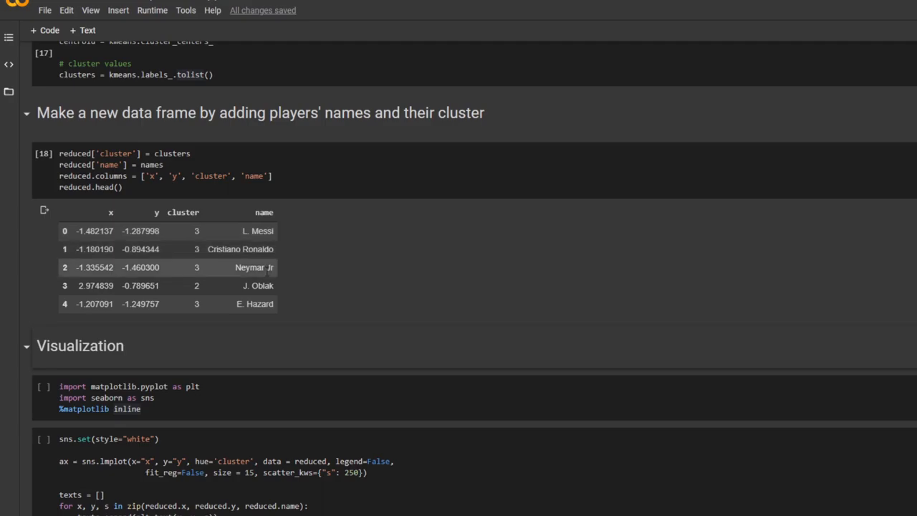
scroll(down, 3)
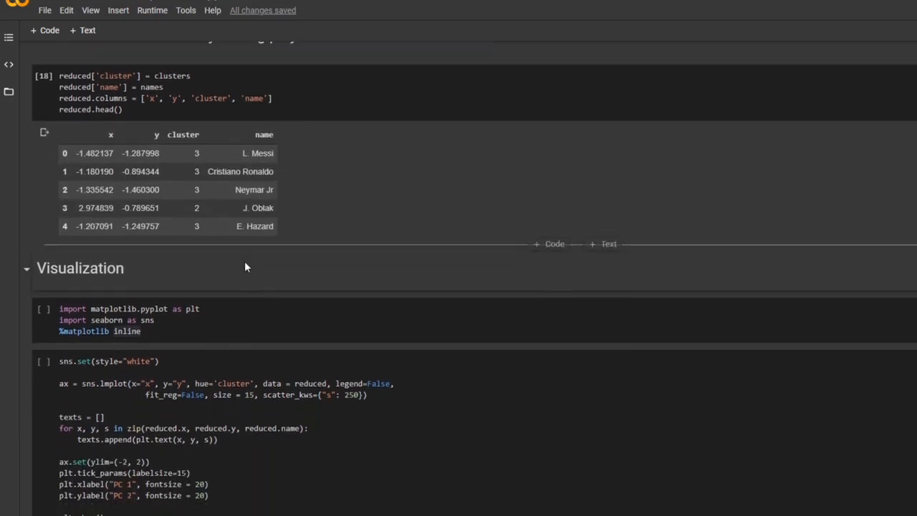
scroll(down, 3)
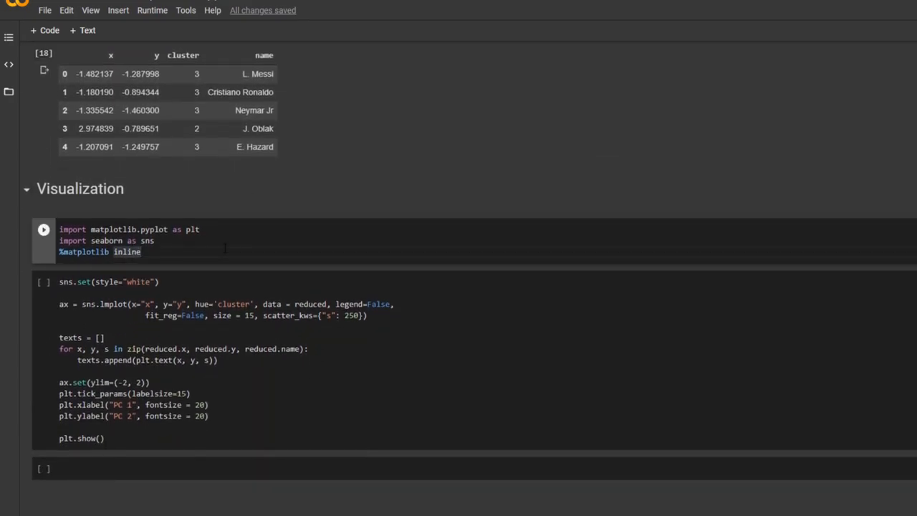
click(43, 230)
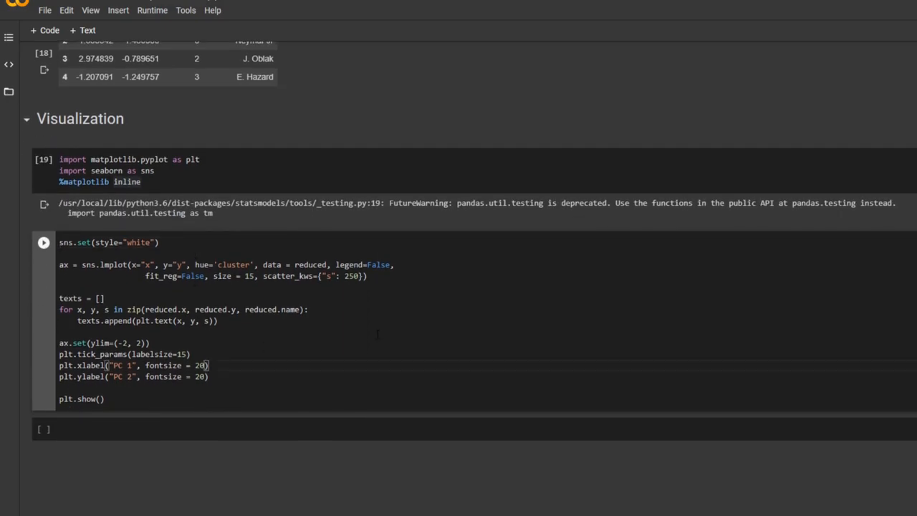
click(43, 242)
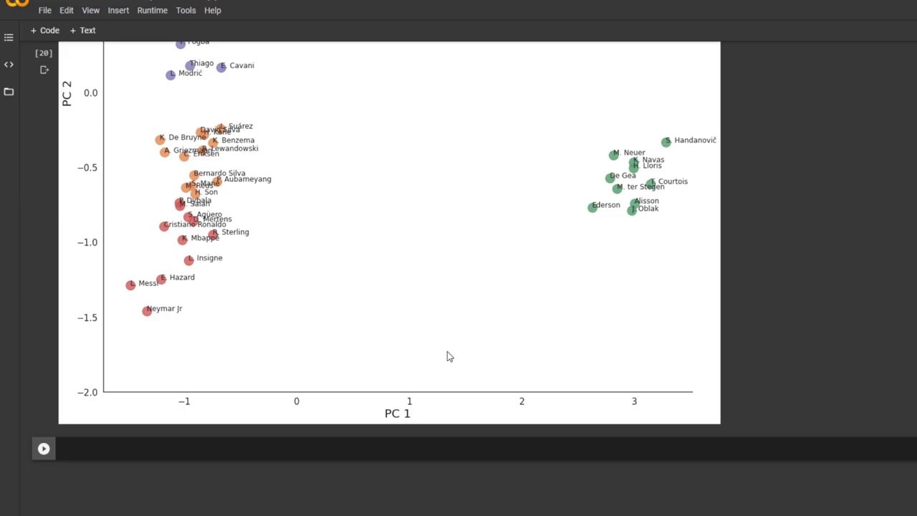
scroll(down, 3)
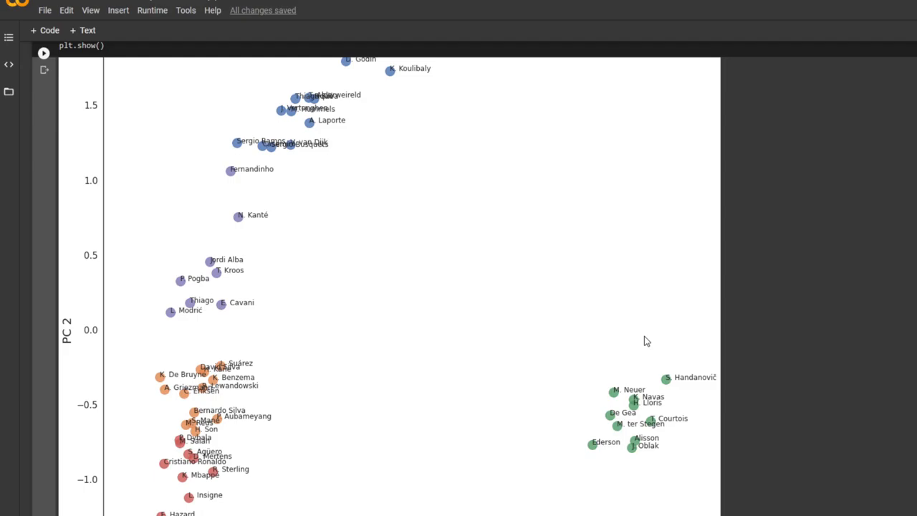
mouse_move(623, 343)
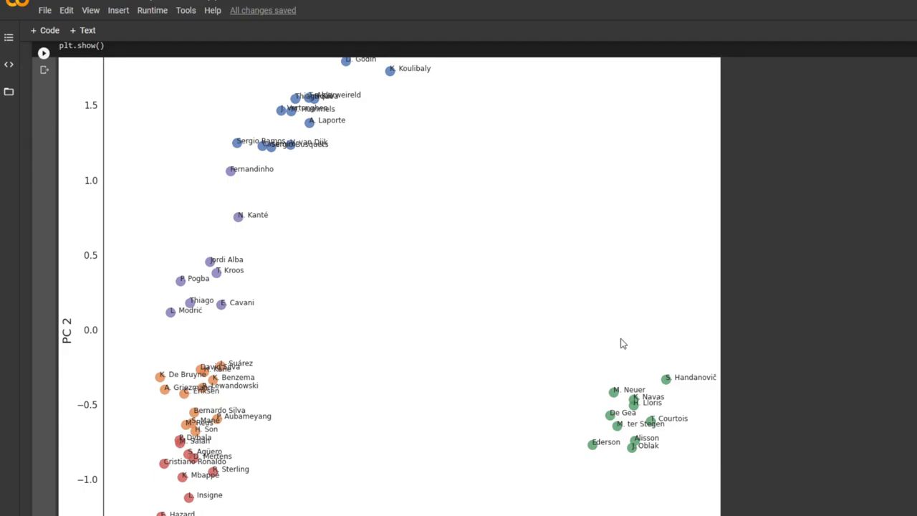
mouse_move(282, 314)
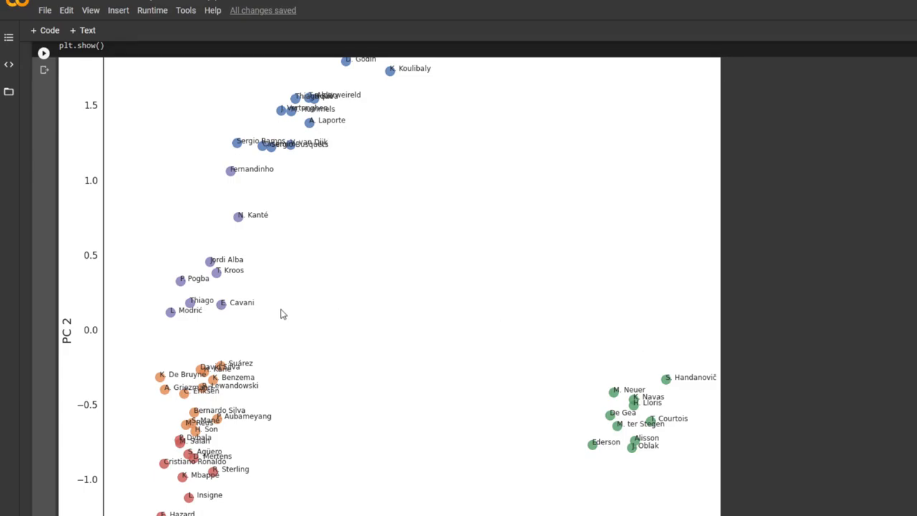
mouse_move(495, 392)
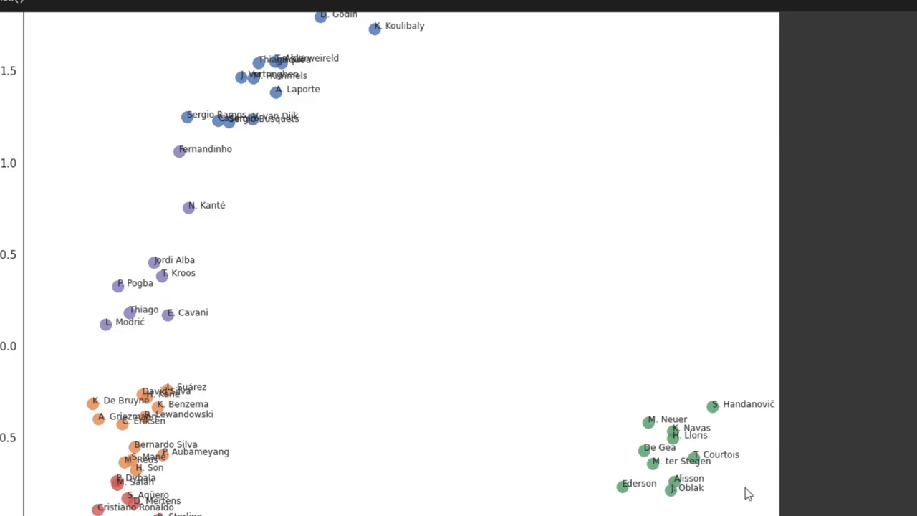
mouse_move(677, 425)
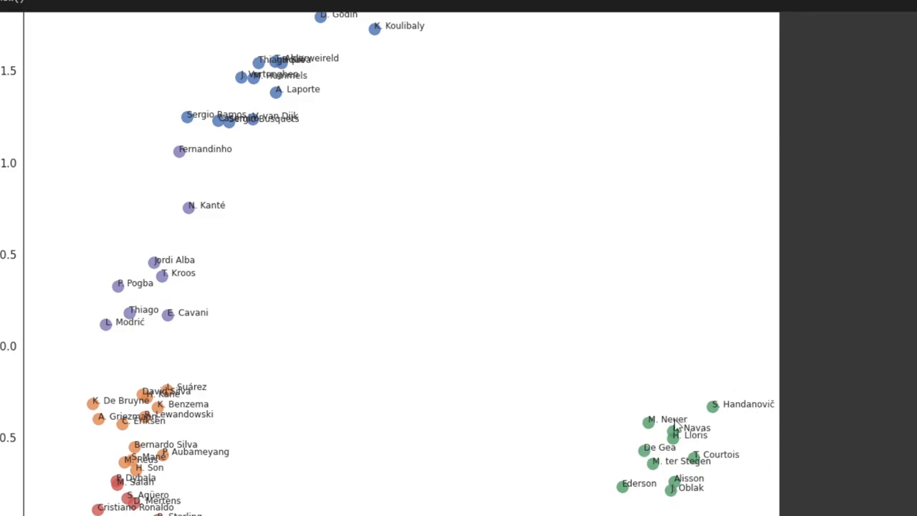
mouse_move(691, 446)
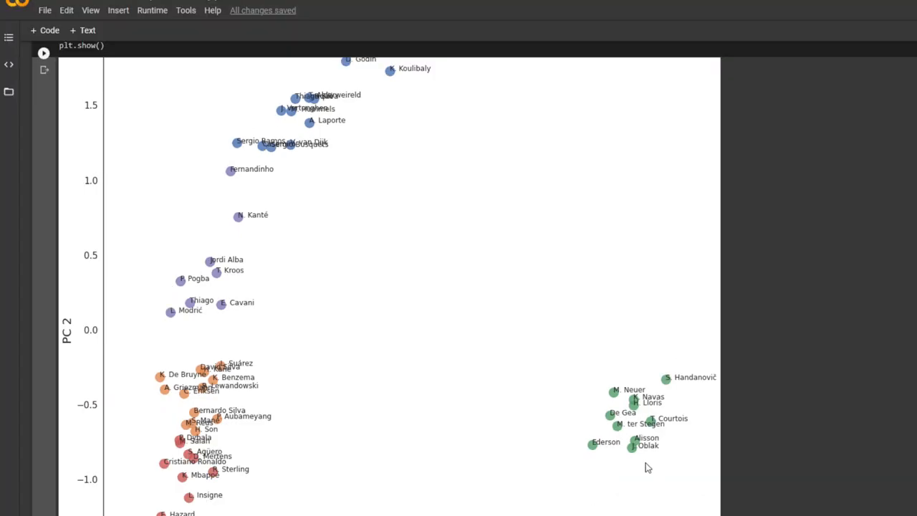
scroll(down, 3)
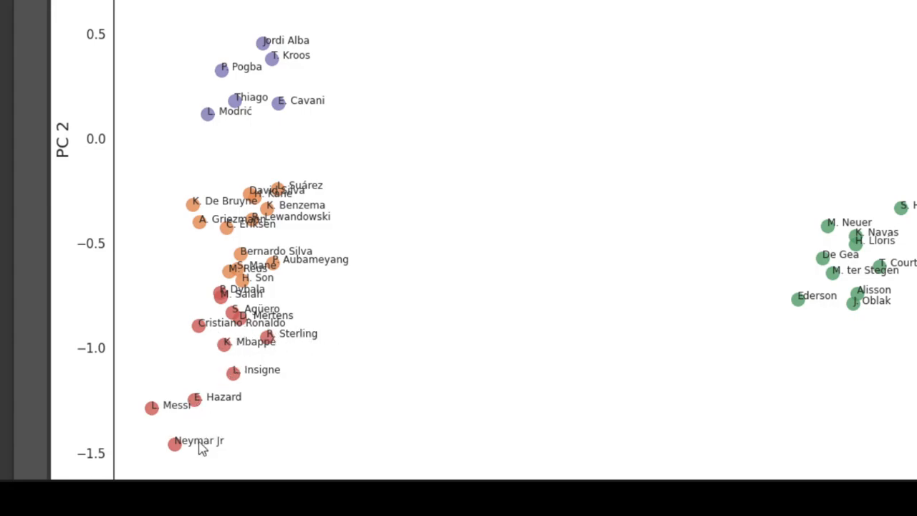
mouse_move(184, 315)
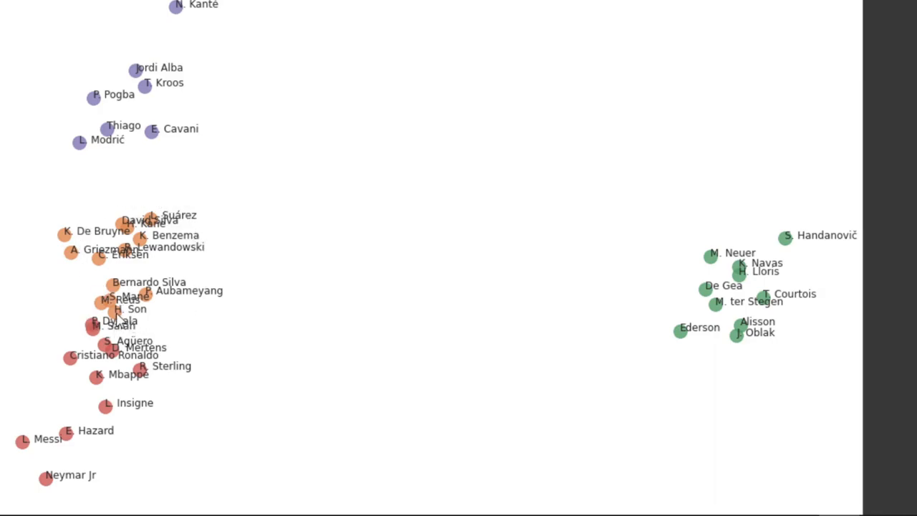
mouse_move(143, 310)
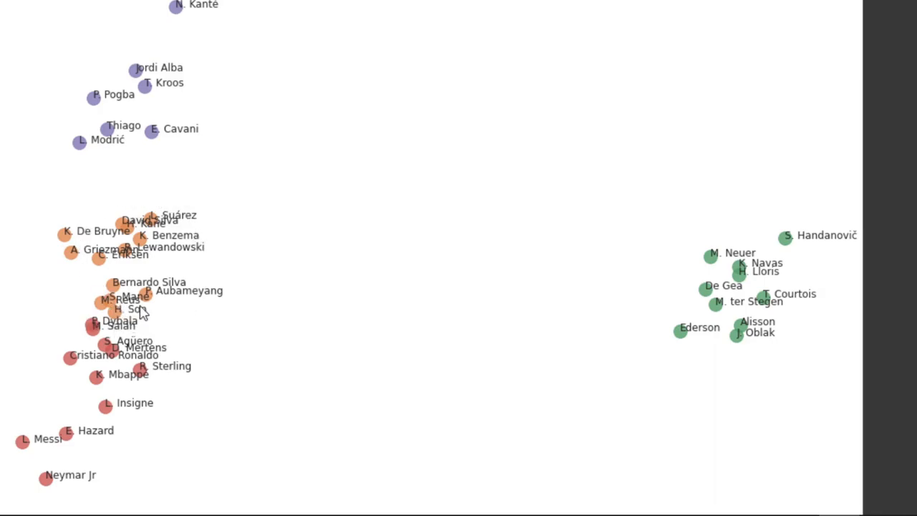
mouse_move(104, 255)
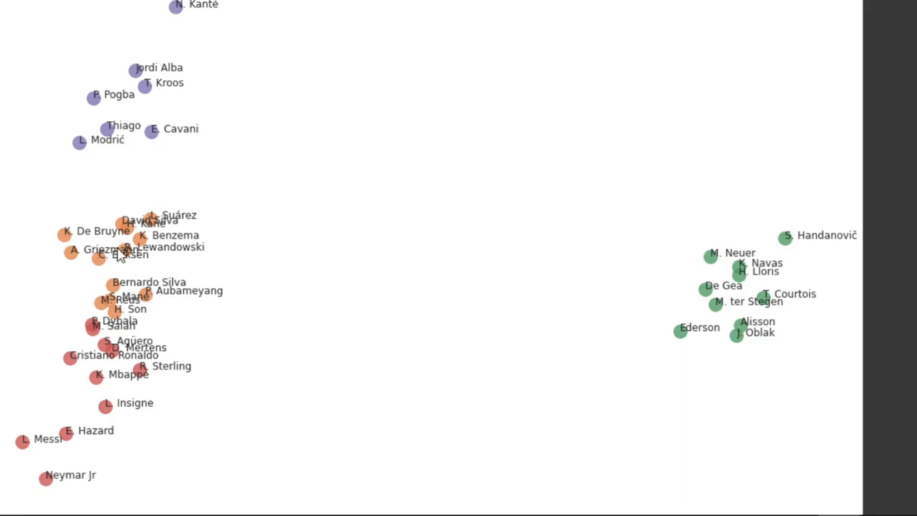
mouse_move(204, 226)
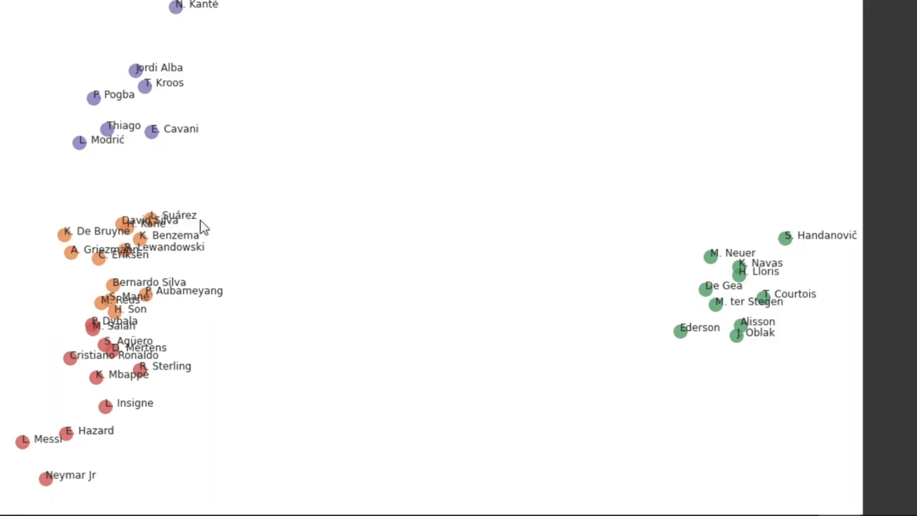
mouse_move(116, 200)
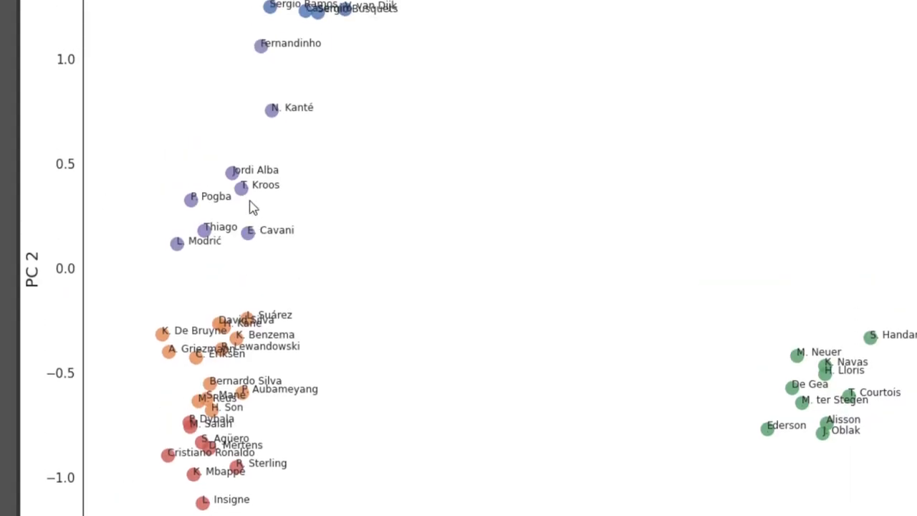
scroll(up, 3)
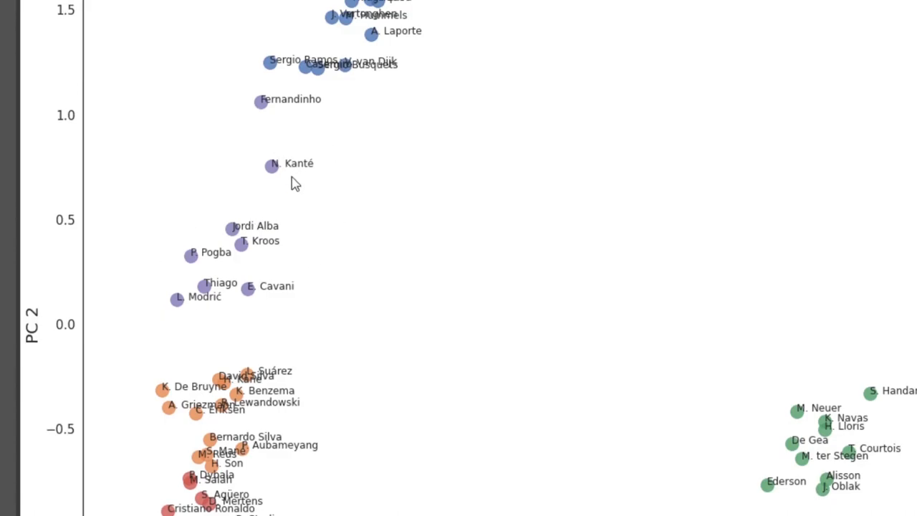
mouse_move(243, 247)
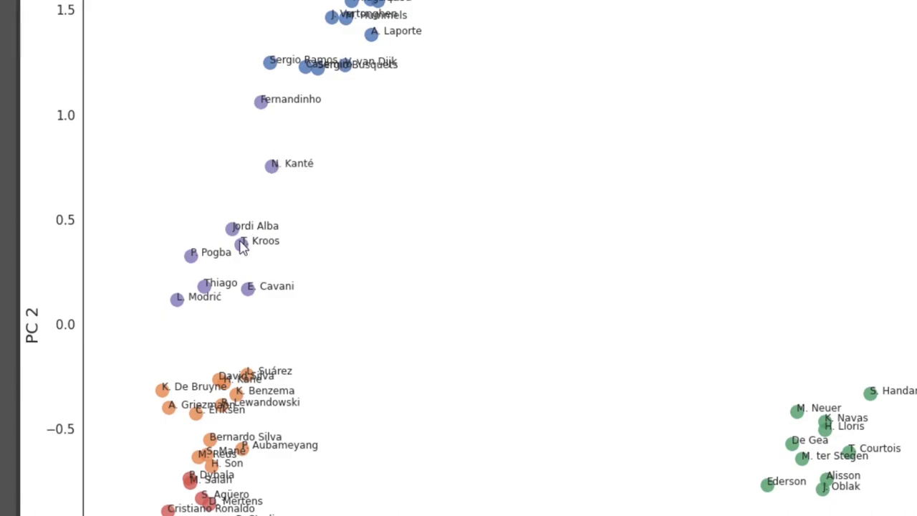
mouse_move(257, 257)
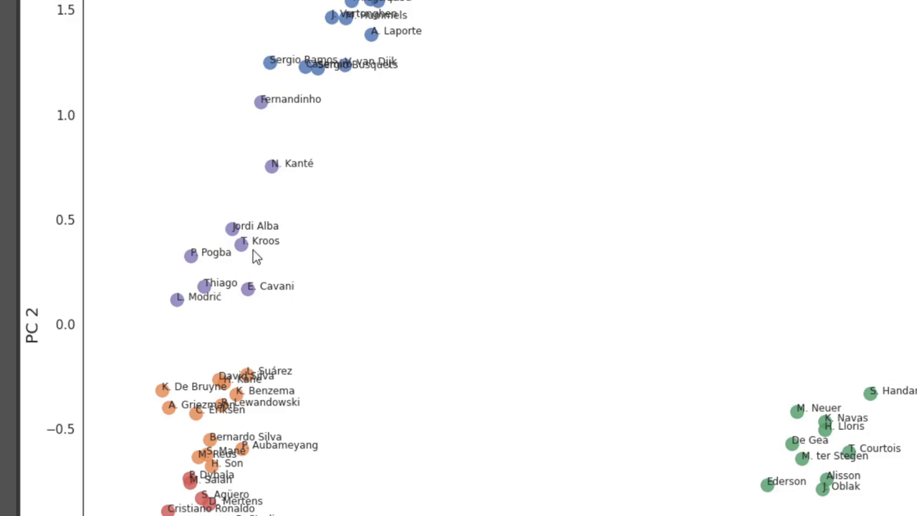
mouse_move(318, 291)
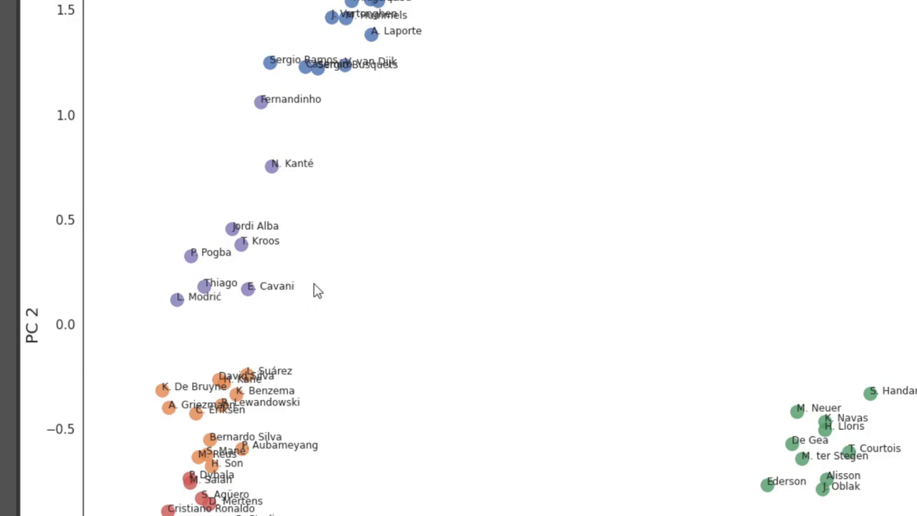
mouse_move(338, 122)
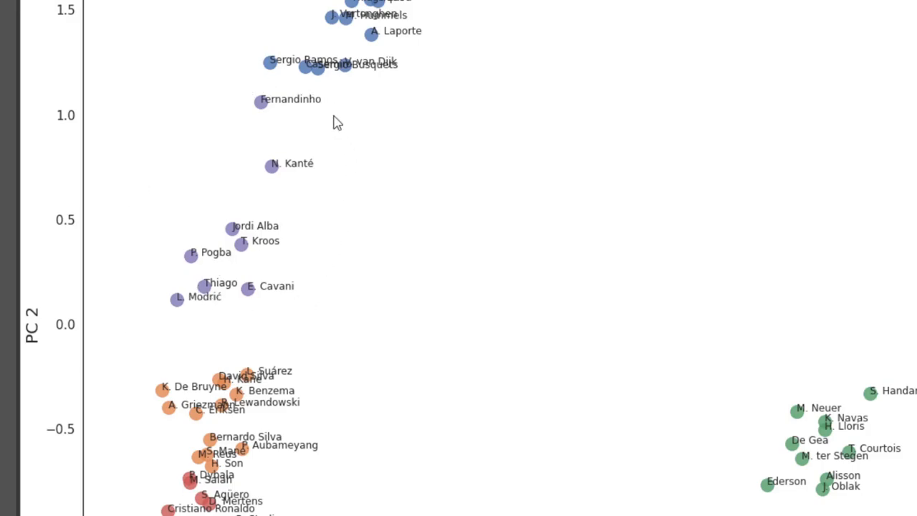
mouse_move(346, 126)
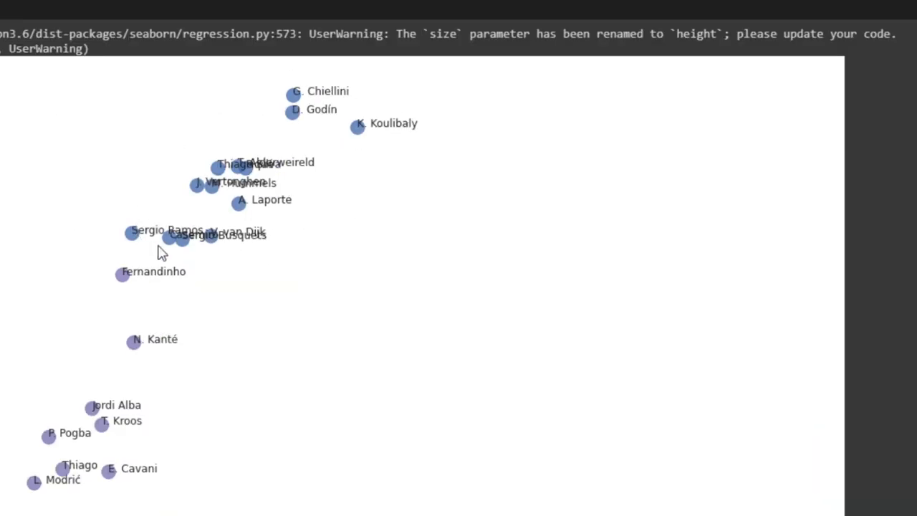
mouse_move(340, 121)
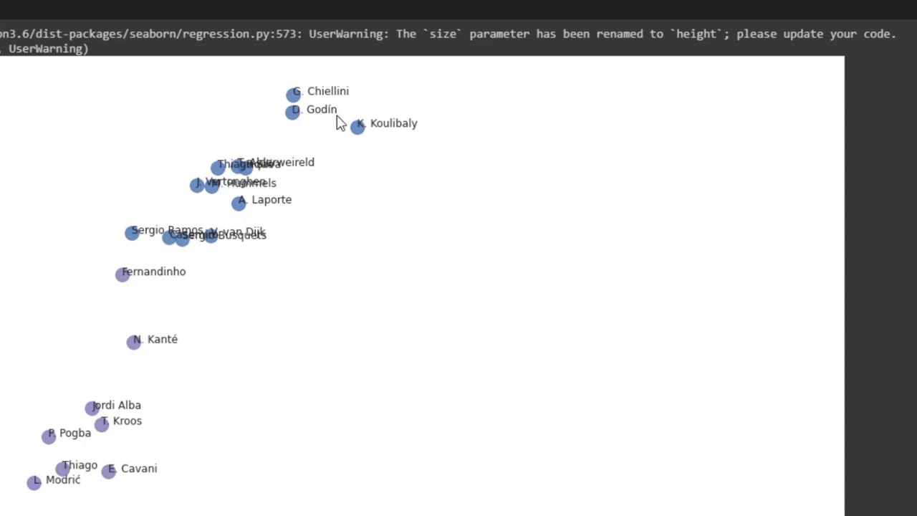
mouse_move(272, 218)
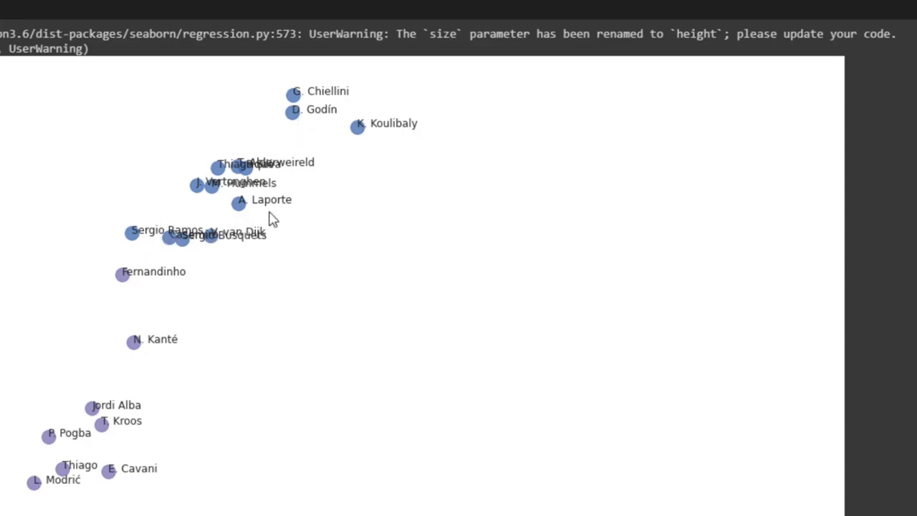
mouse_move(290, 78)
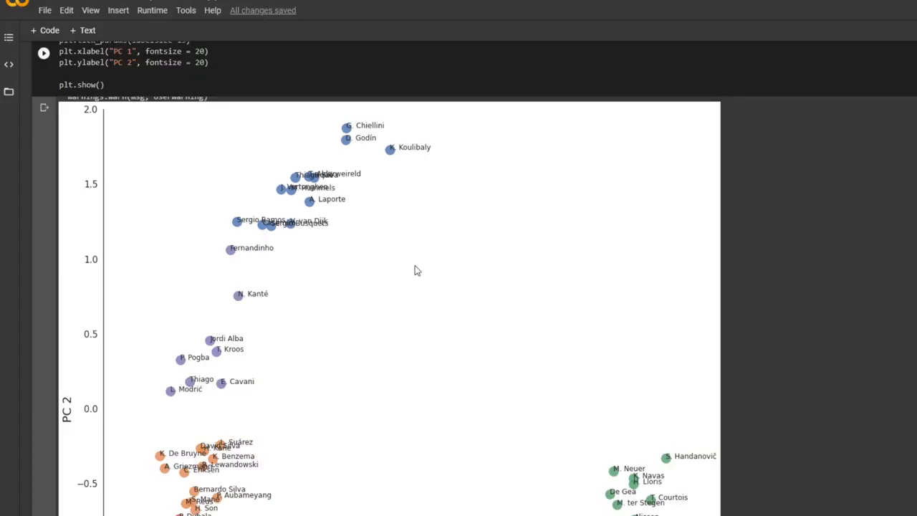
mouse_move(458, 418)
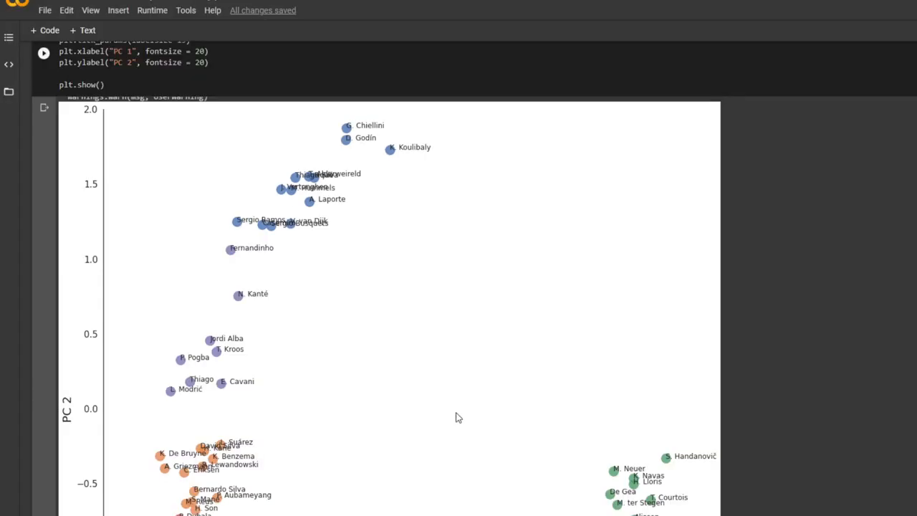